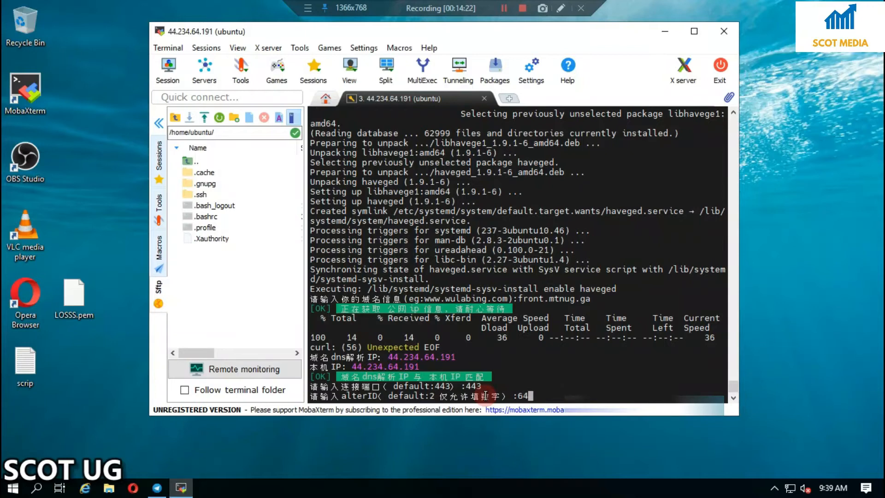
# Step: Replace the mistyped alterID with 675 and let the install script start compiling
pyautogui.press('Backspace')
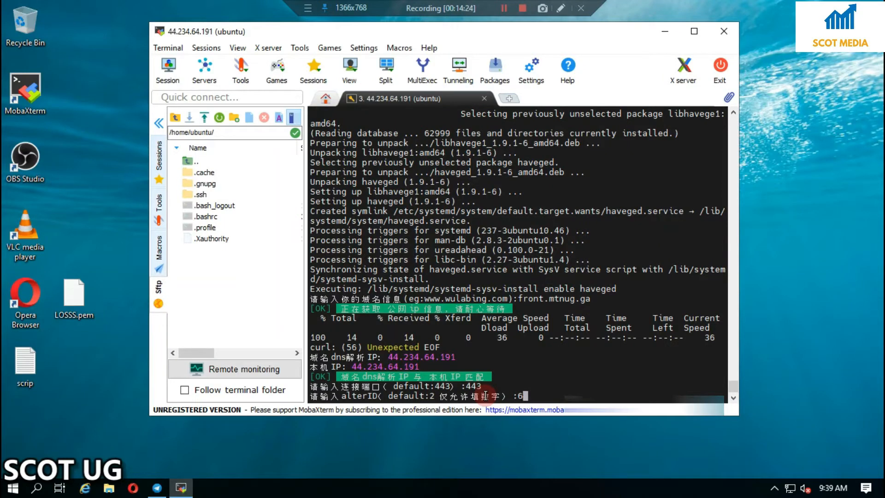
pyautogui.press('Backspace')
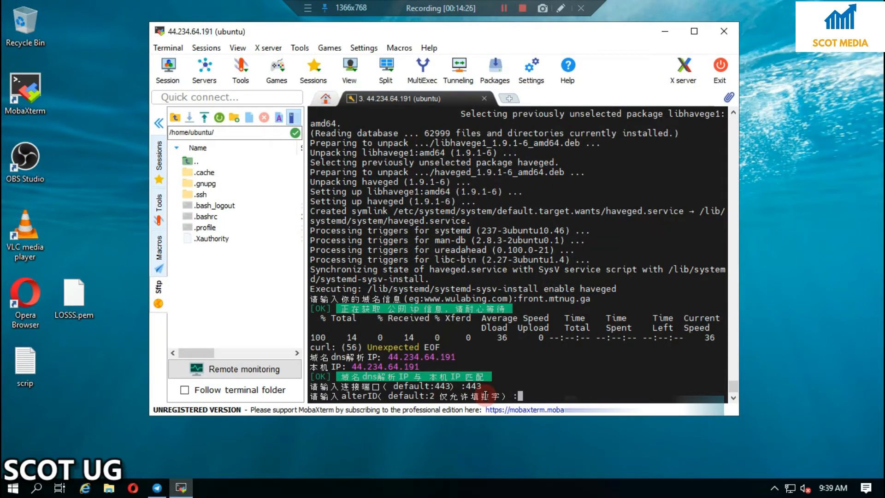
pyautogui.write('675')
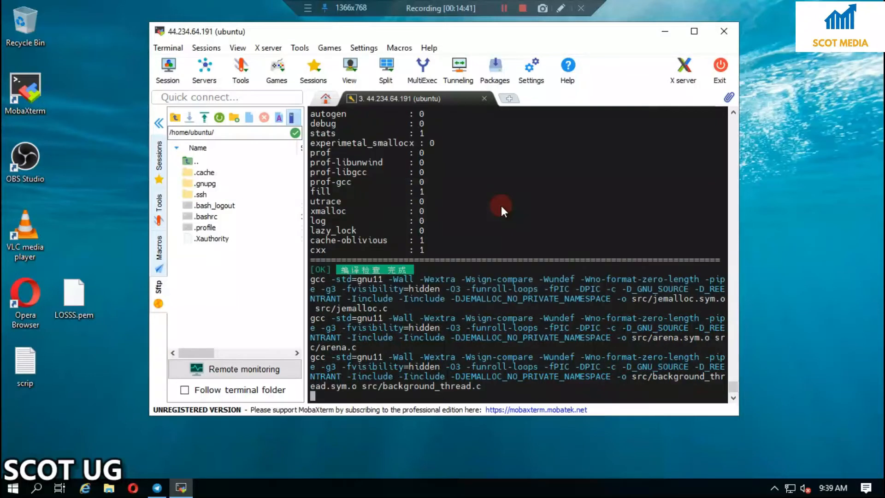
pyautogui.scroll(-3)
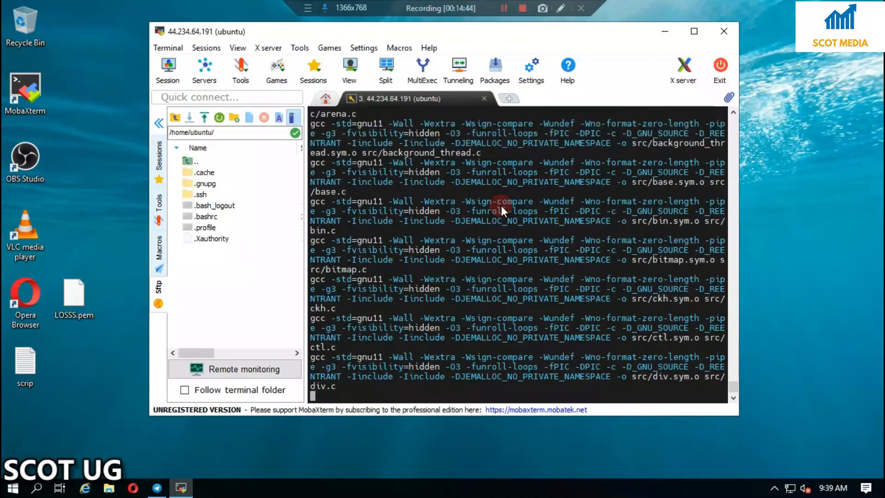
pyautogui.scroll(-3)
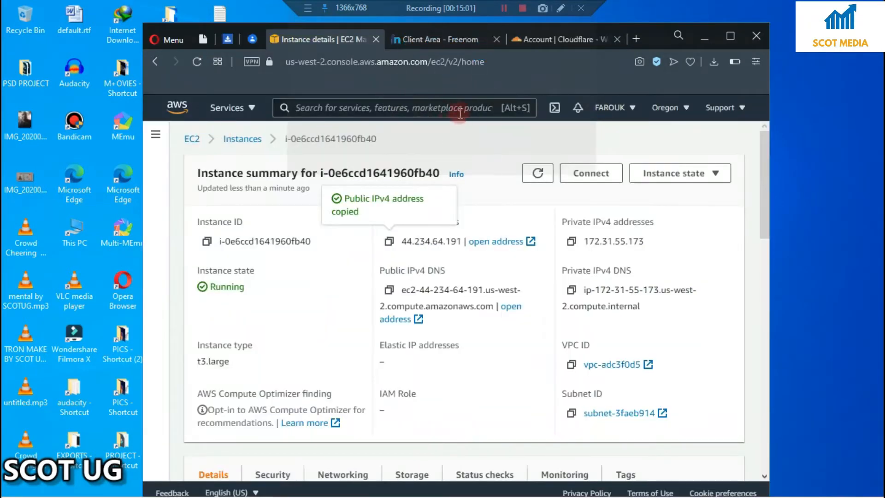
# Step: Search 'cl' in the AWS console and open the CloudFront service
pyautogui.write('cloudf')
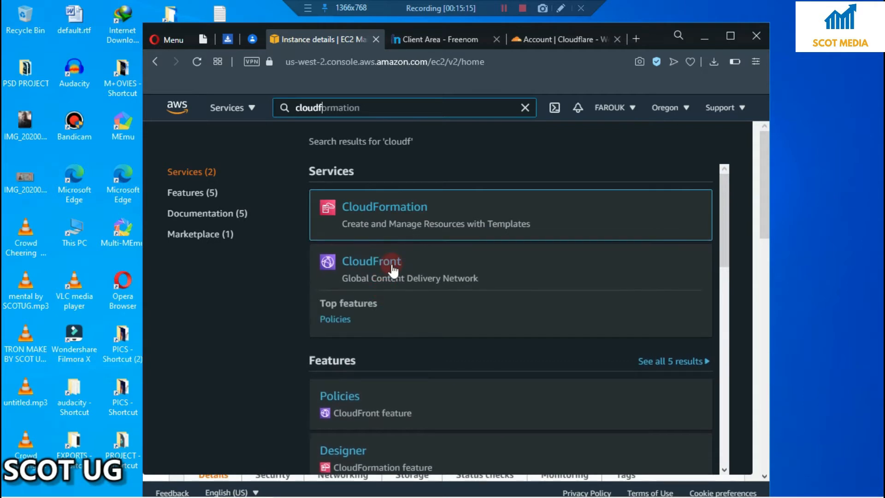
pyautogui.click(370, 261)
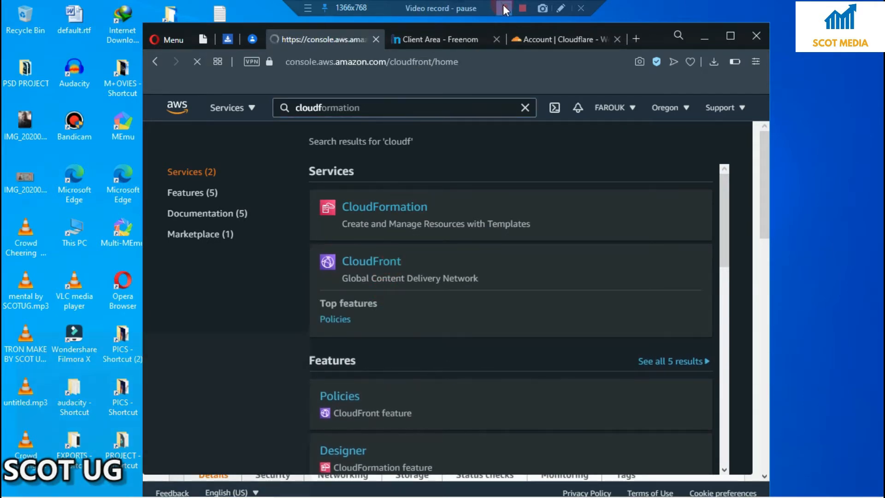
pyautogui.click(370, 261)
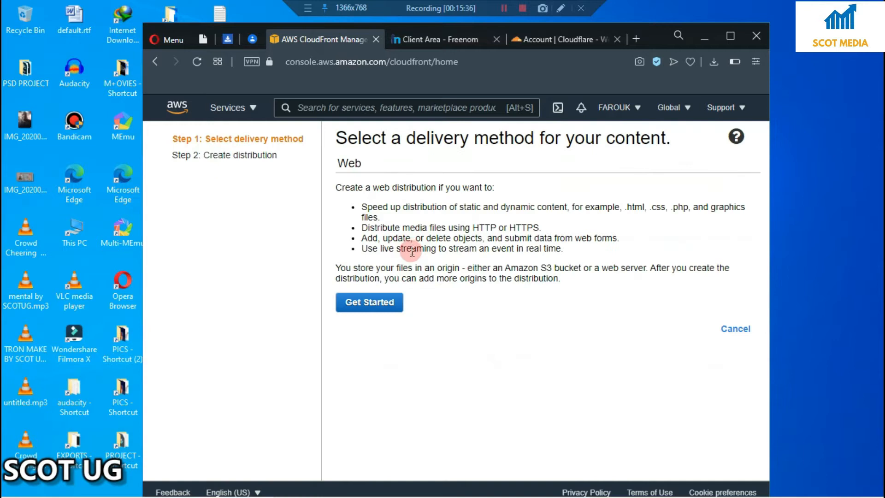
# Step: Start a new web distribution and reach the Create Distribution form's Origin Domain Name field
pyautogui.click(369, 303)
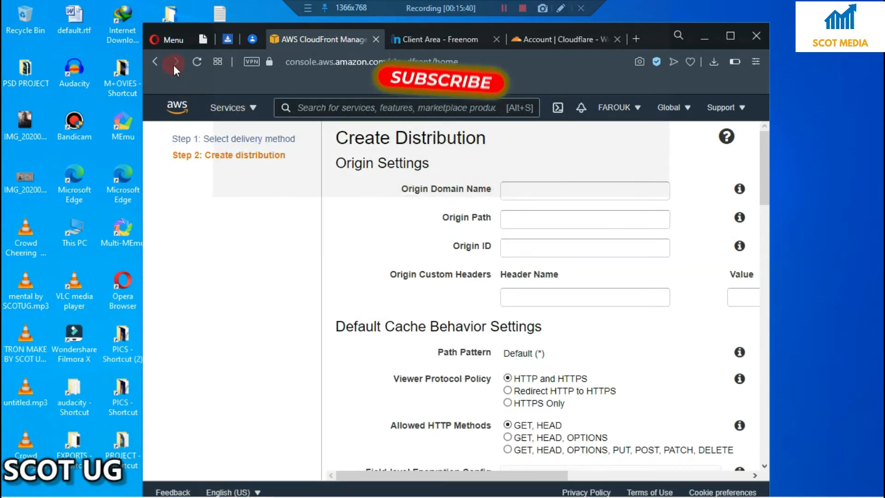
pyautogui.click(175, 61)
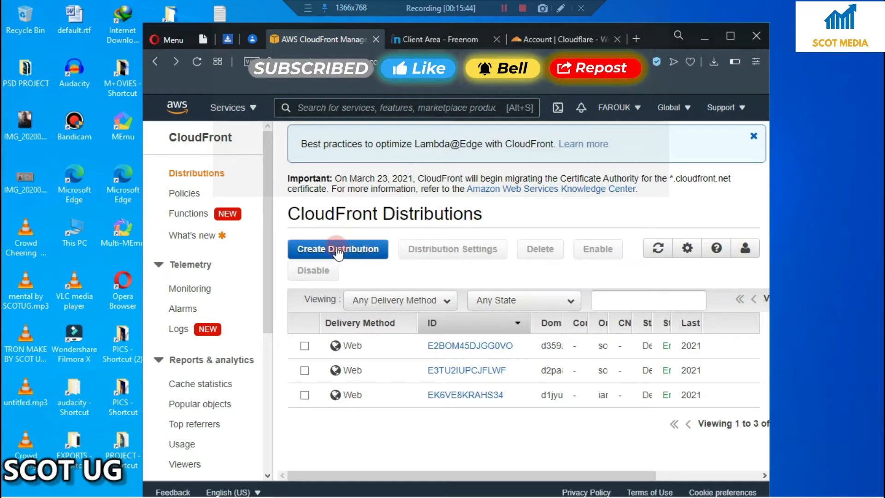
pyautogui.click(337, 248)
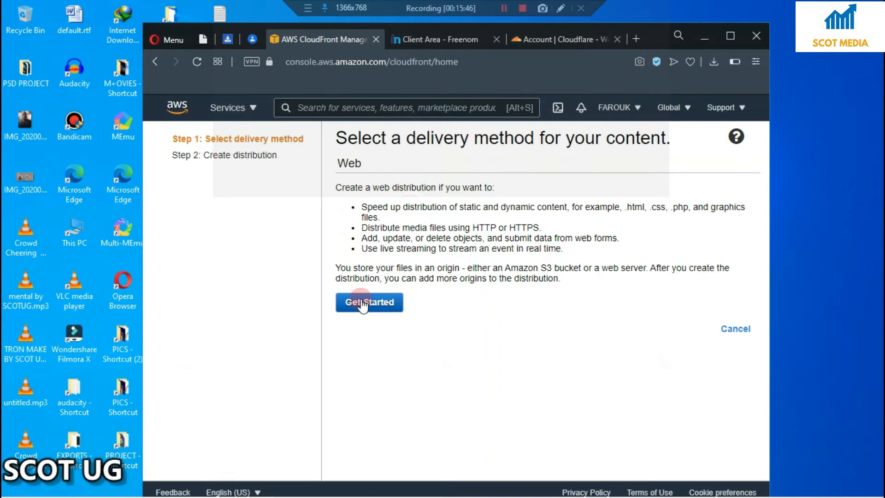
pyautogui.click(368, 302)
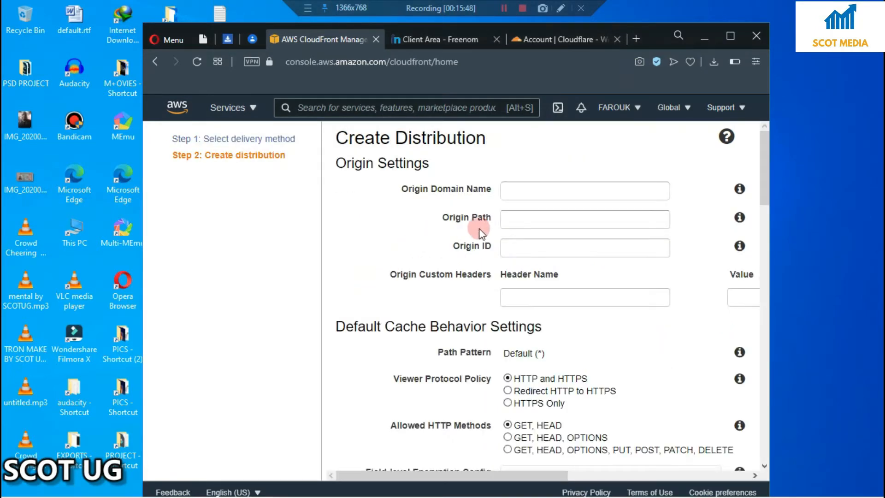
pyautogui.click(585, 190)
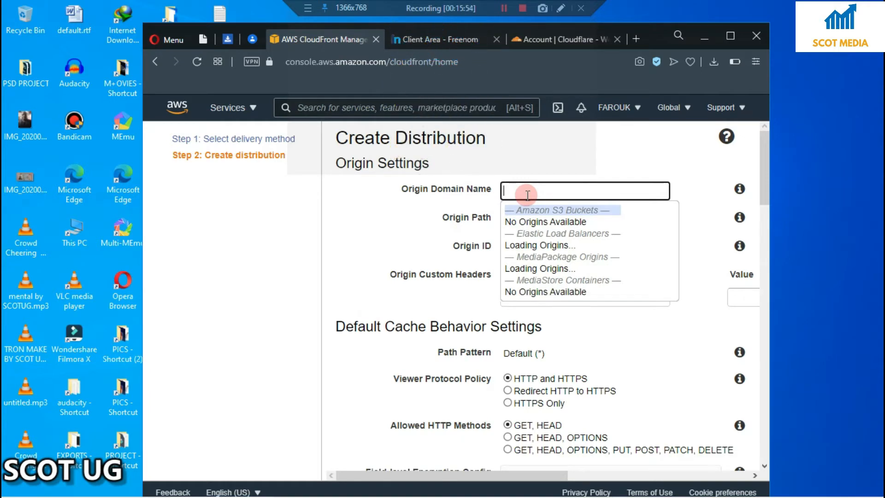
# Step: Enter front.mtnug.ga as origin domain with Origin Protocol Policy HTTPS Only
pyautogui.write('front.ml')
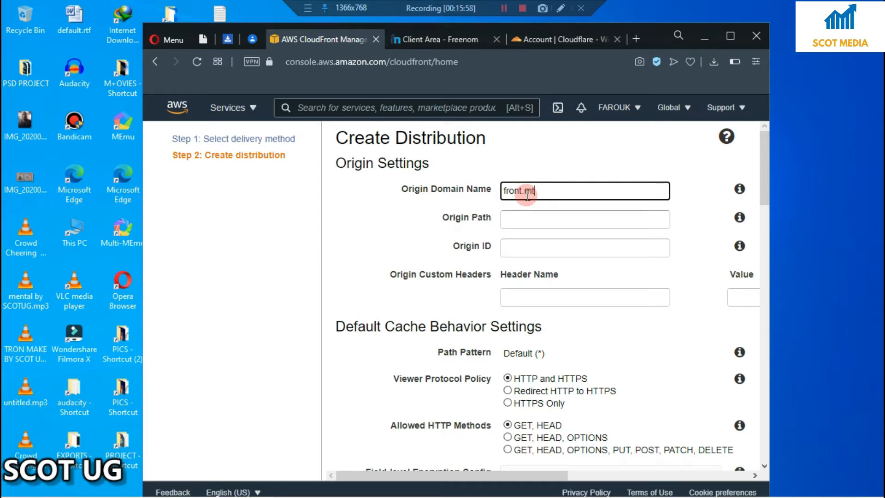
pyautogui.write('tnug.ga')
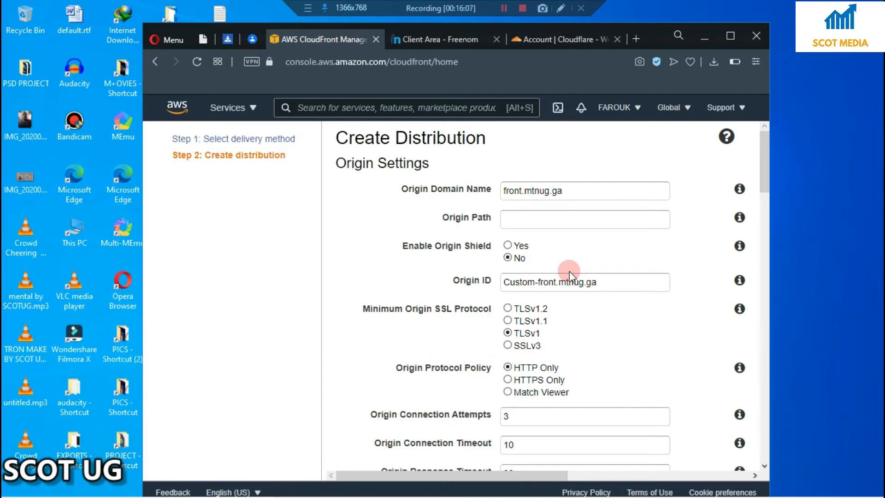
pyautogui.scroll(-3)
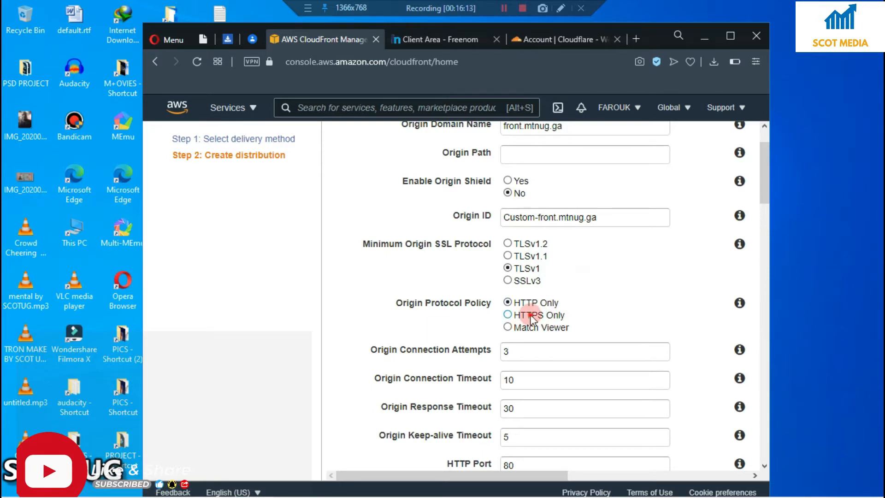
pyautogui.click(507, 314)
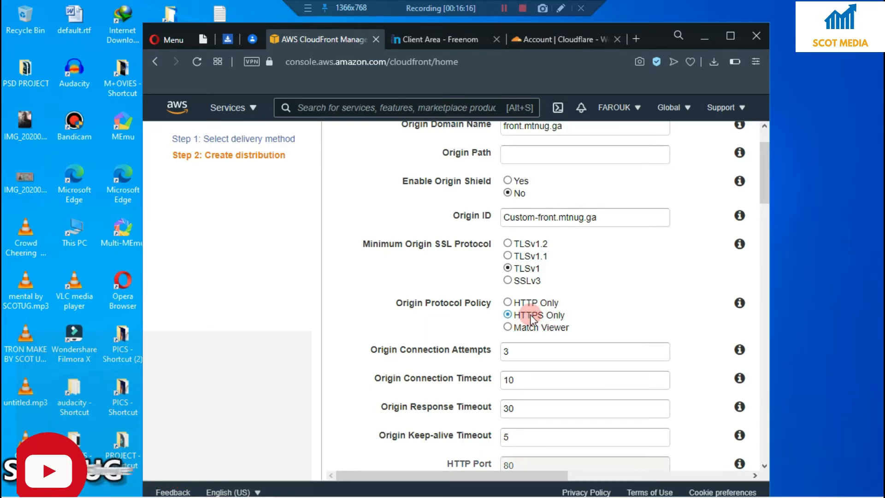
# Step: Set Viewer Protocol HTTPS Only, keep Managed-CachingOptimized cache policy, choose Managed-AllViewer origin request policy
pyautogui.scroll(-3)
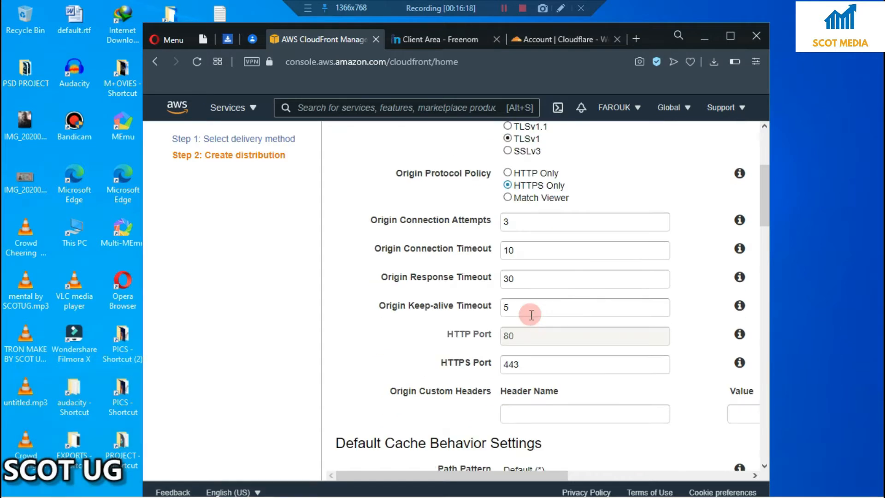
pyautogui.scroll(-3)
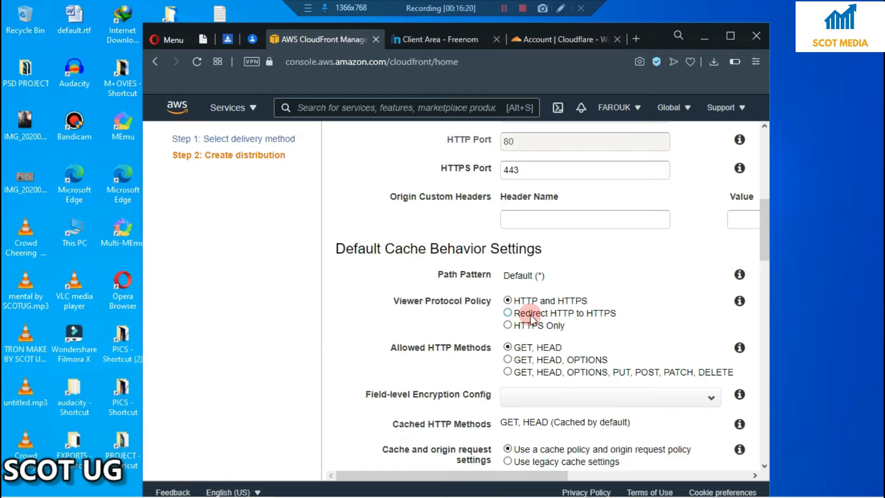
pyautogui.scroll(-3)
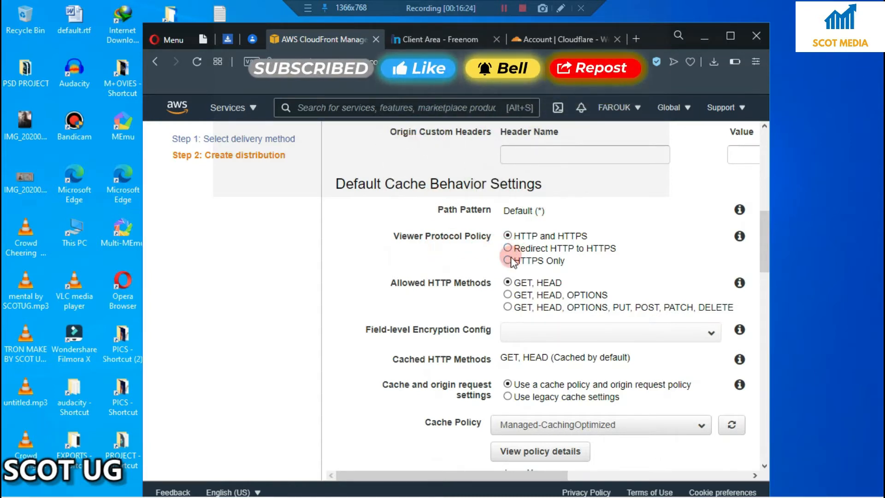
pyautogui.click(509, 260)
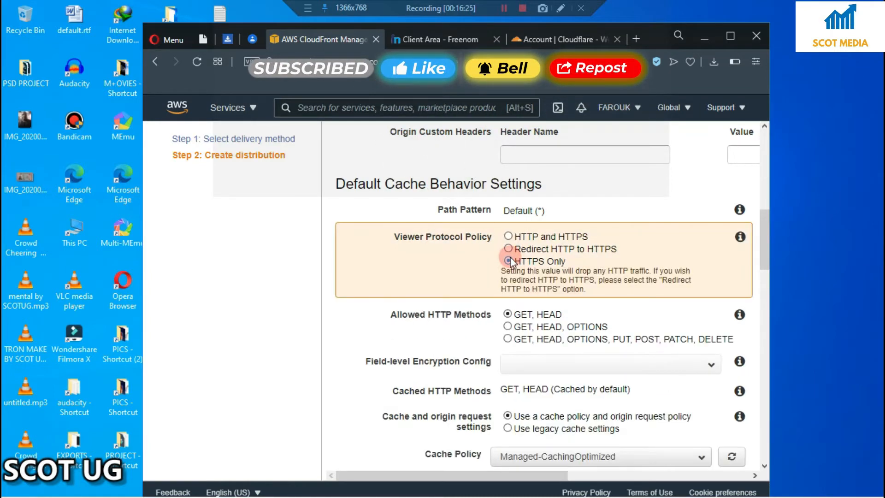
pyautogui.scroll(-3)
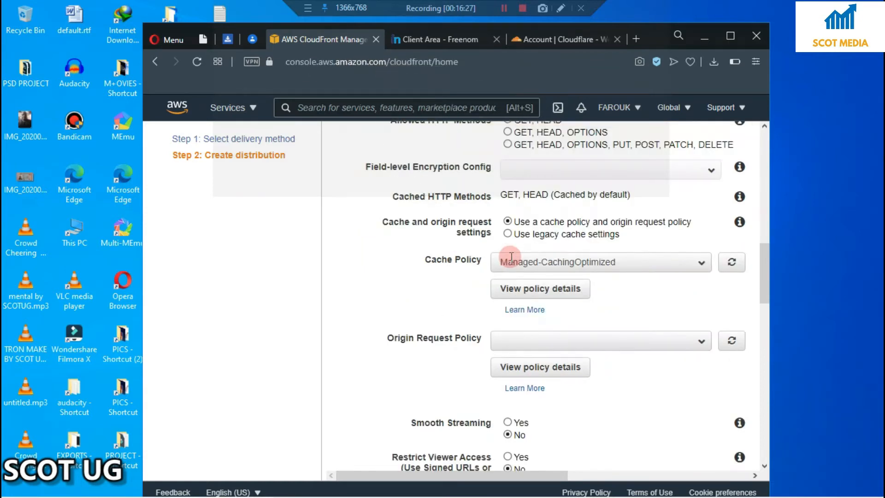
pyautogui.click(600, 262)
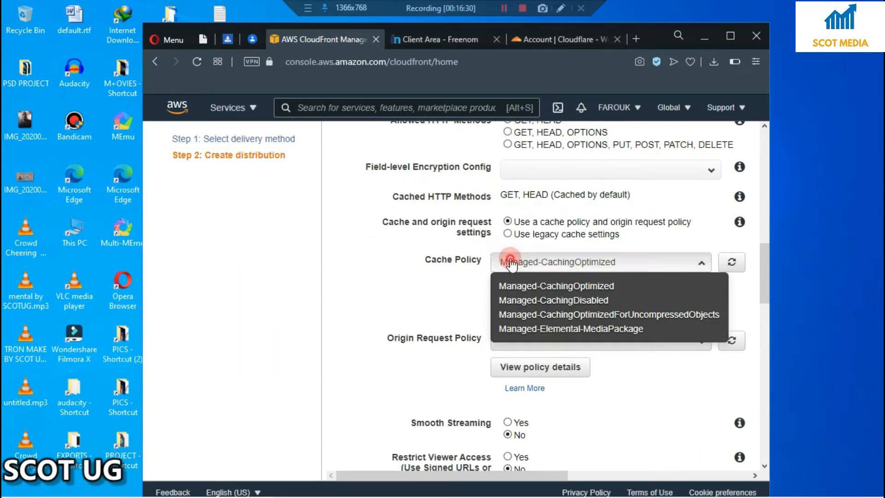
pyautogui.click(598, 211)
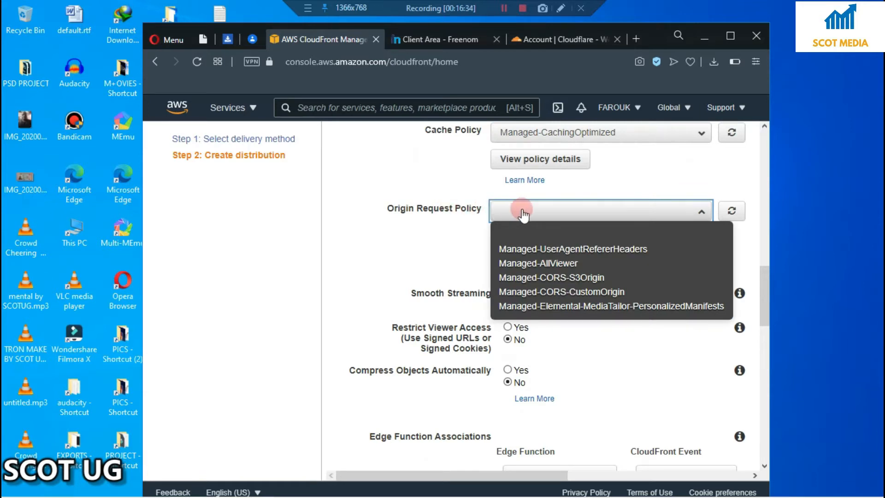
pyautogui.moveTo(538, 263)
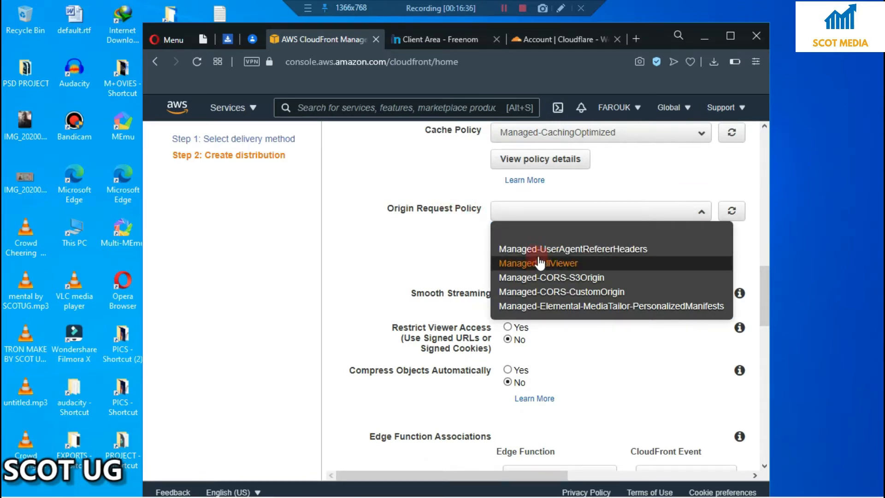
pyautogui.click(537, 262)
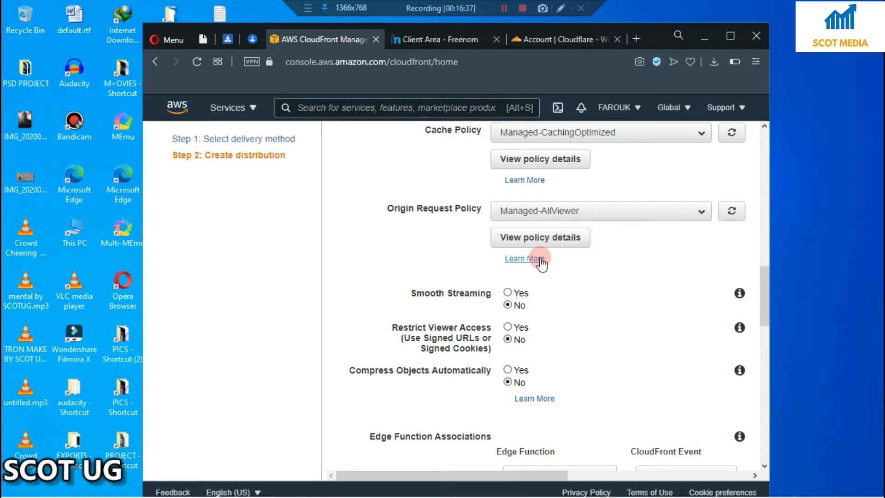
# Step: Confirm HTTPS Only viewer policy and turn off Enable IPv6 for the distribution
pyautogui.scroll(3)
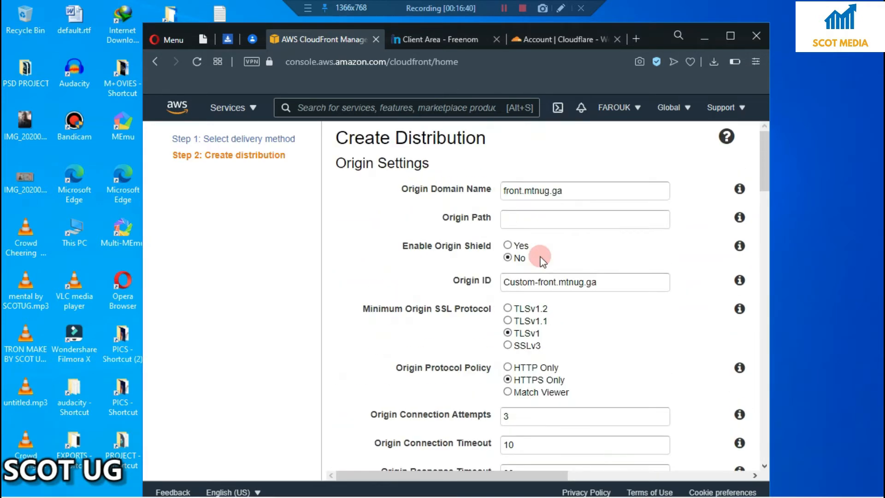
pyautogui.scroll(-3)
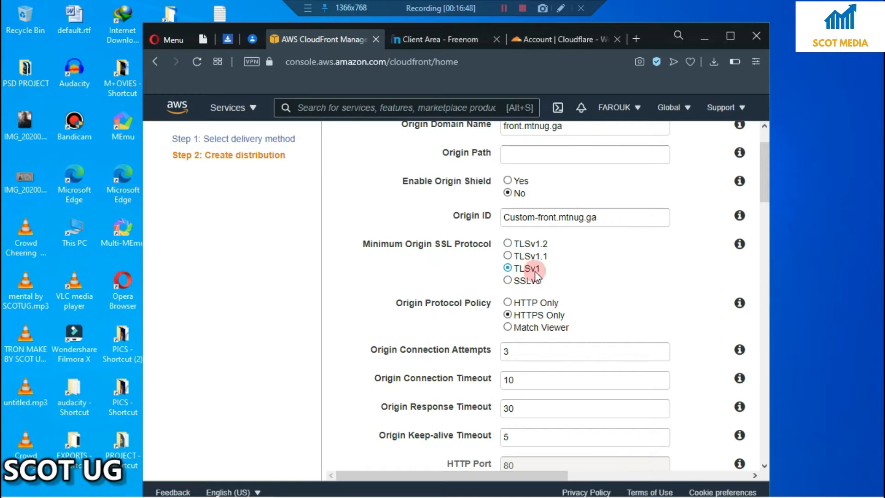
pyautogui.scroll(-3)
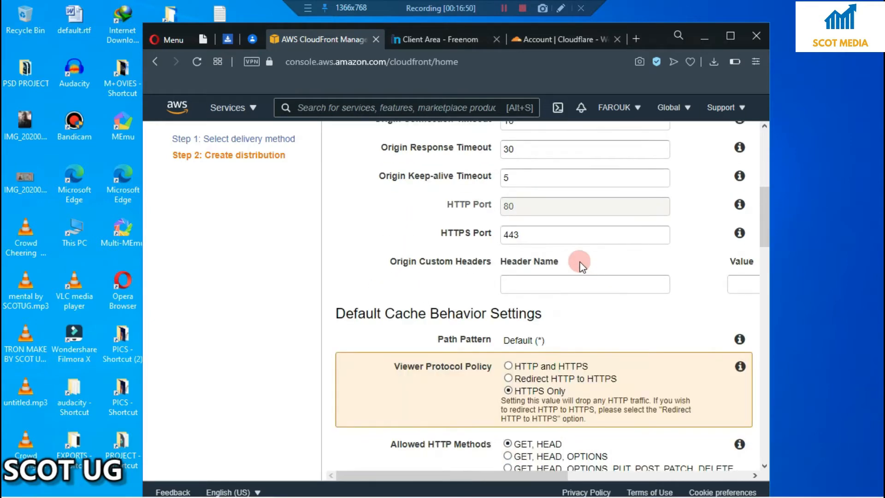
pyautogui.scroll(-3)
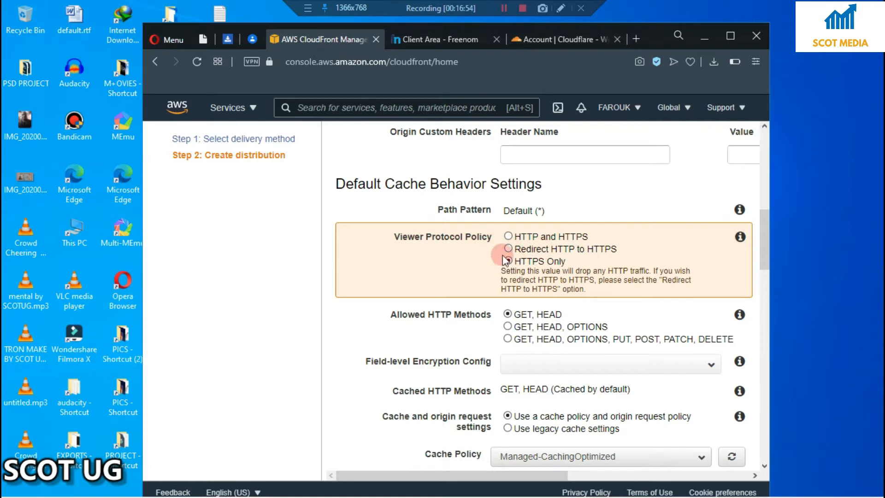
pyautogui.click(507, 260)
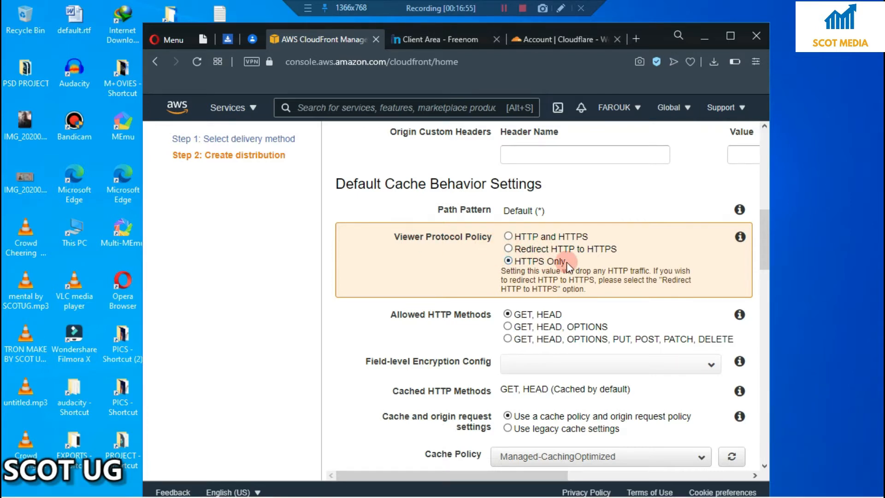
pyautogui.scroll(-3)
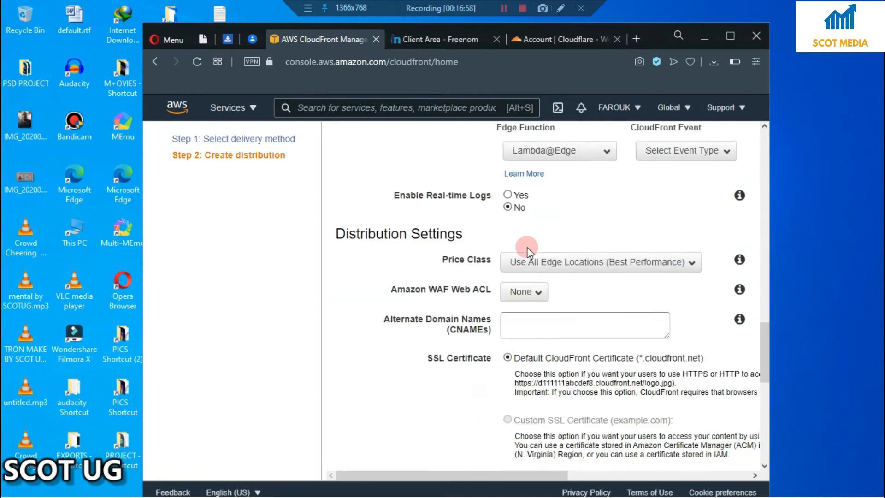
pyautogui.scroll(-3)
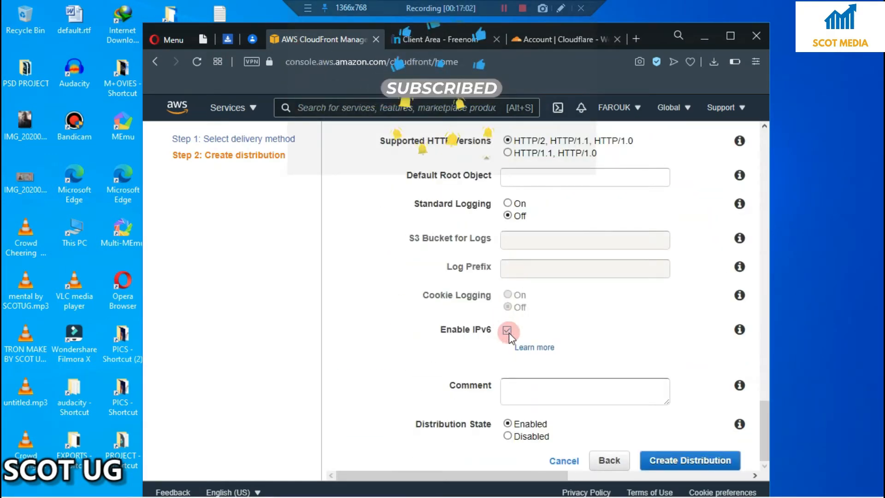
pyautogui.click(507, 330)
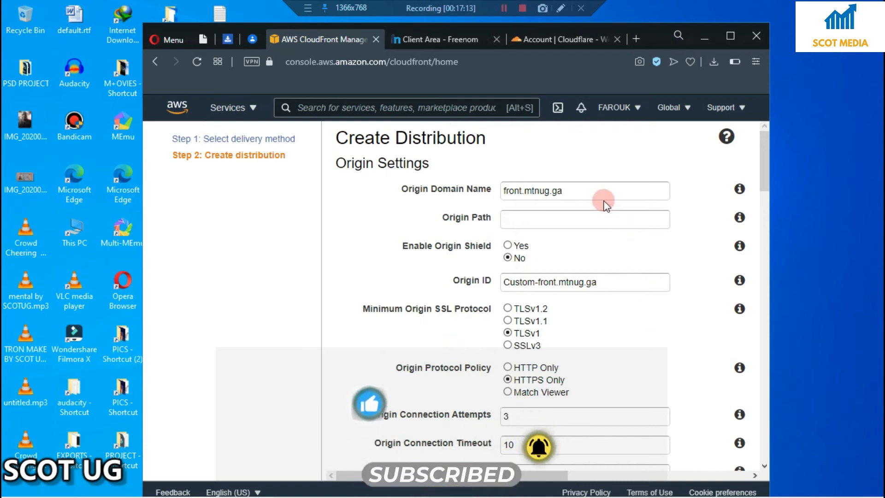
# Step: Review the remaining settings and submit Create Distribution for origin front.mtnug.ga
pyautogui.scroll(-3)
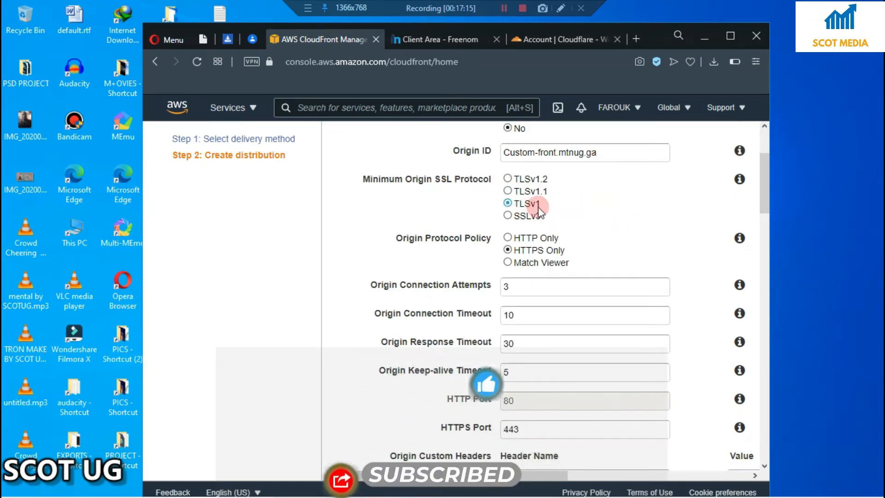
pyautogui.scroll(-3)
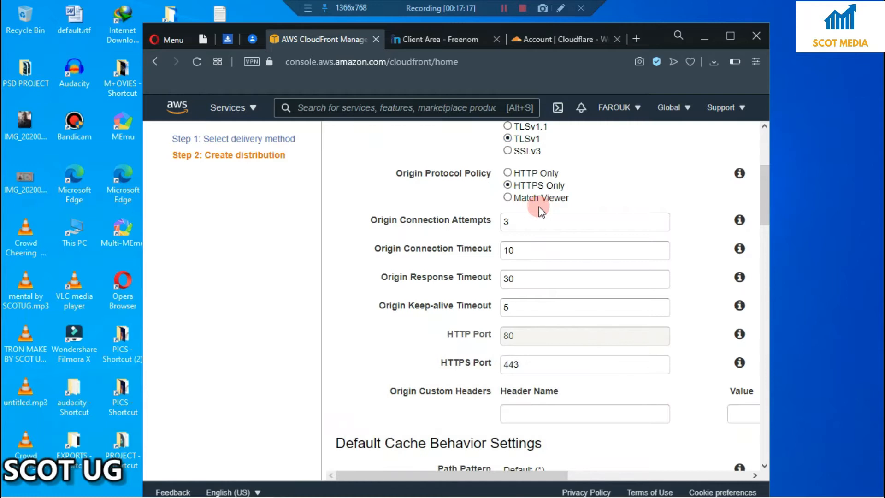
pyautogui.scroll(-3)
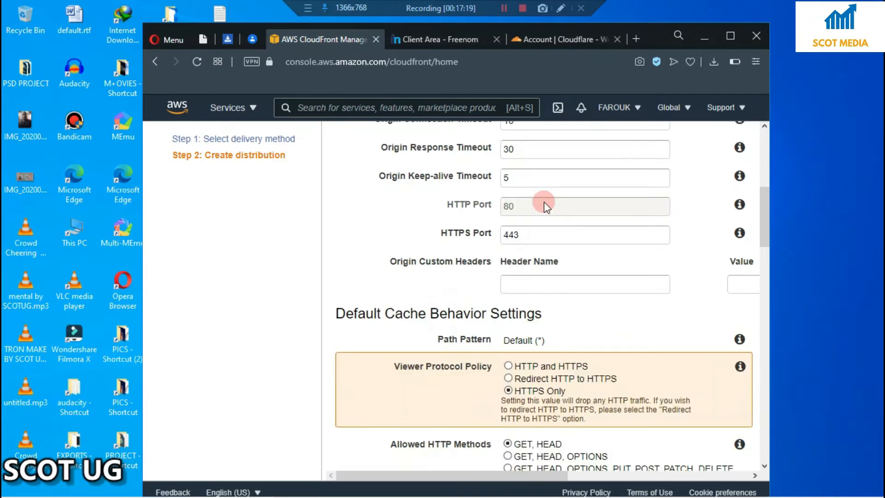
pyautogui.scroll(-3)
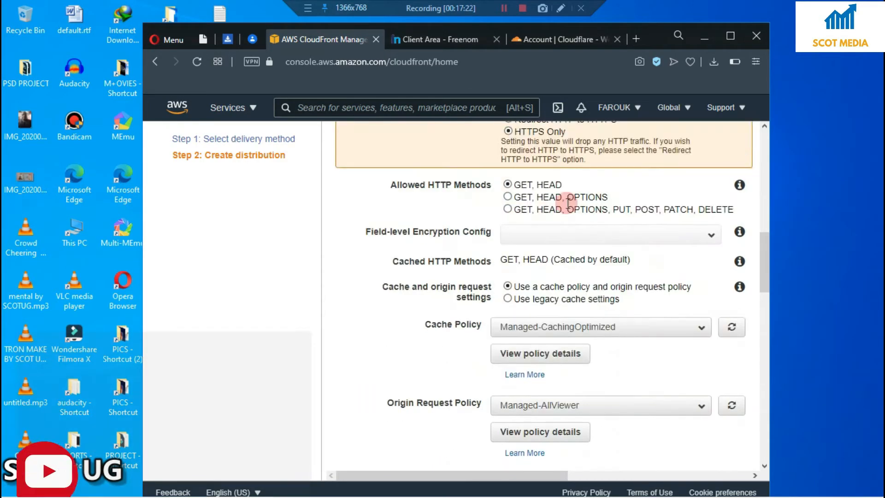
pyautogui.scroll(-3)
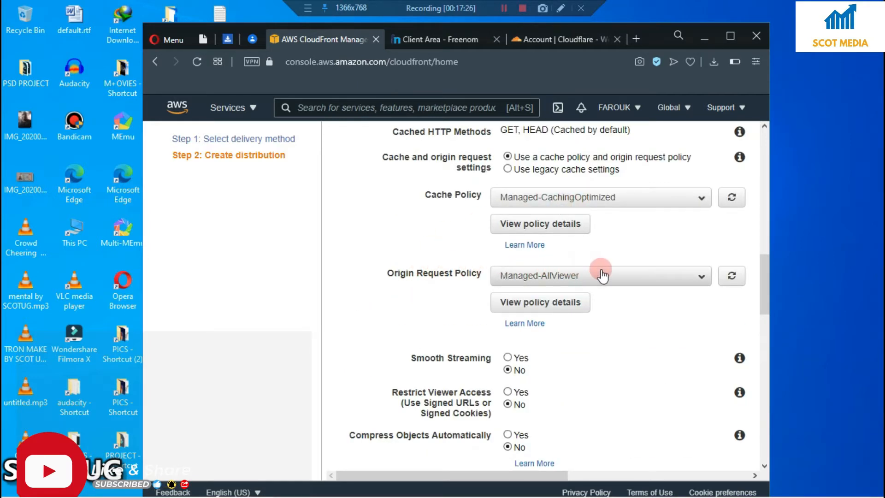
pyautogui.scroll(-3)
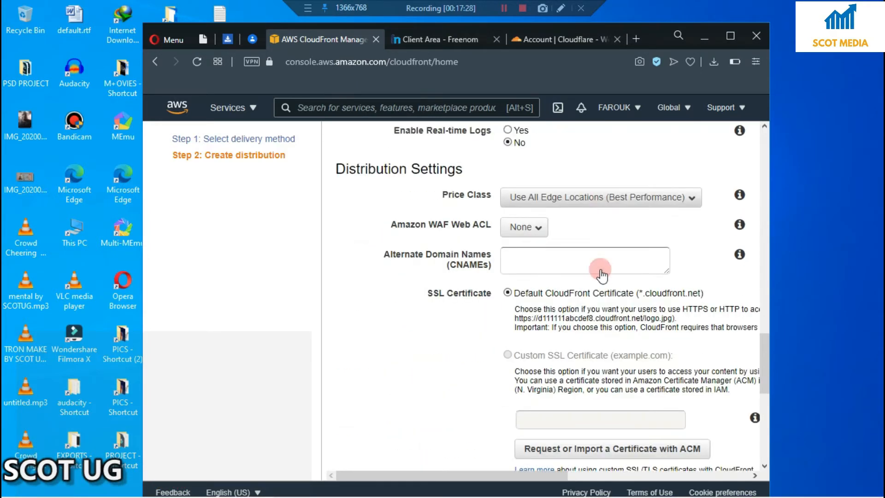
pyautogui.scroll(-3)
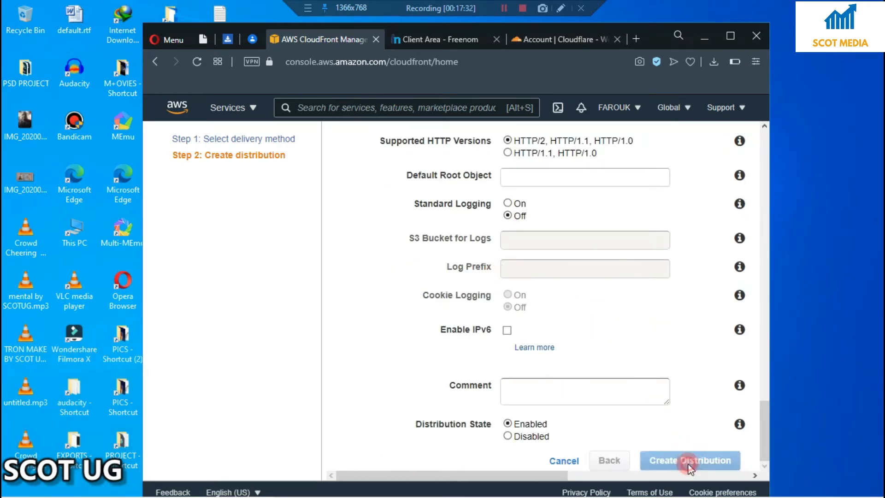
pyautogui.click(689, 460)
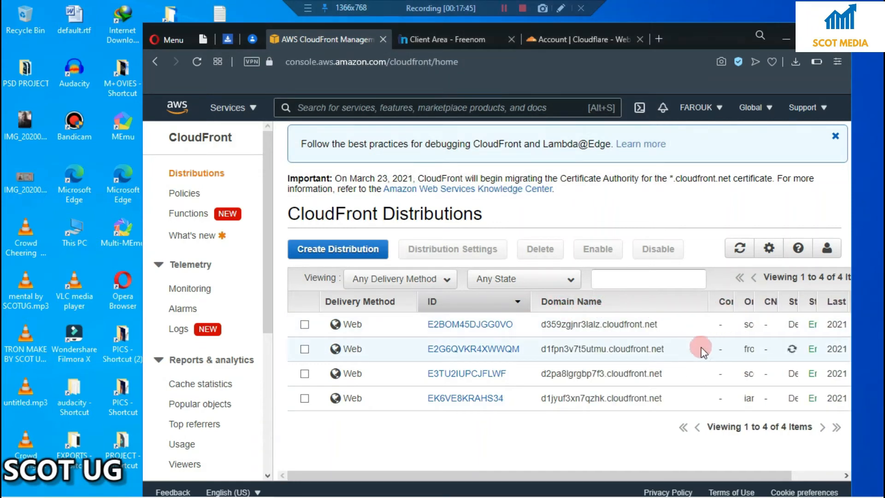
# Step: Copy the new domain d1fpn3v7t5utmu.cloudfront.net into a Notepad note
pyautogui.doubleClick(636, 349)
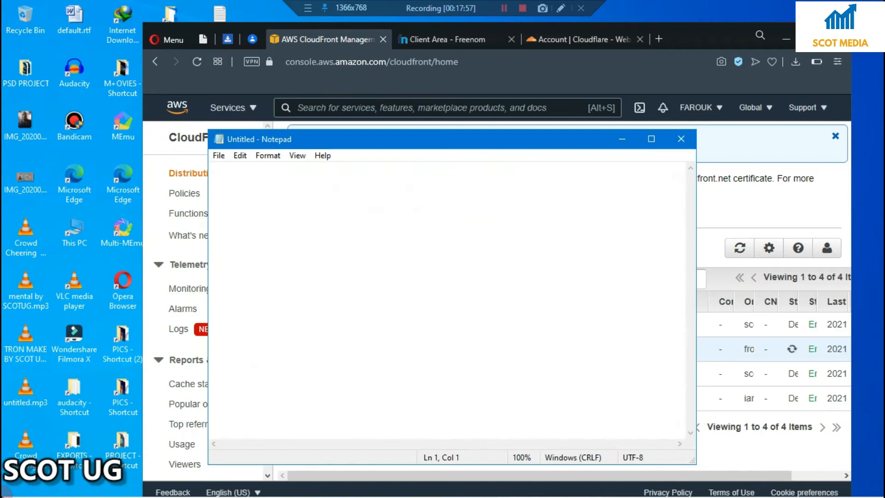
pyautogui.write('d1fpn3v7t5utmu.cloudfront.net')
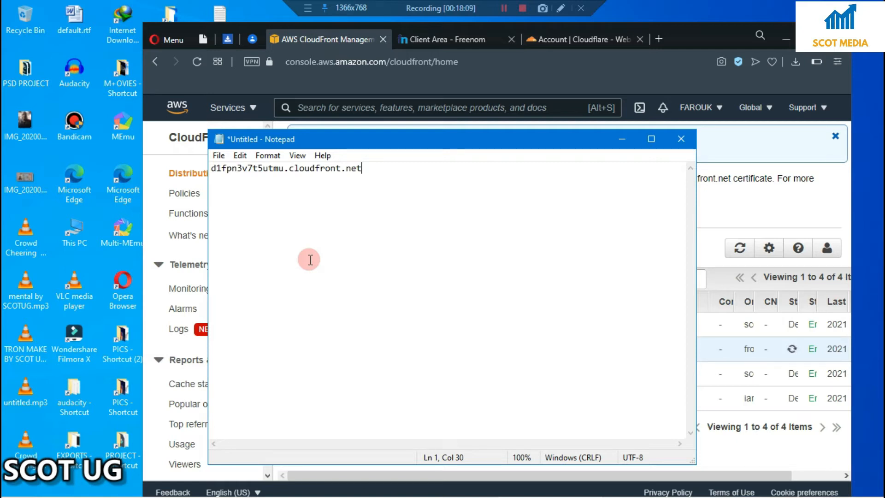
pyautogui.moveTo(861, 310)
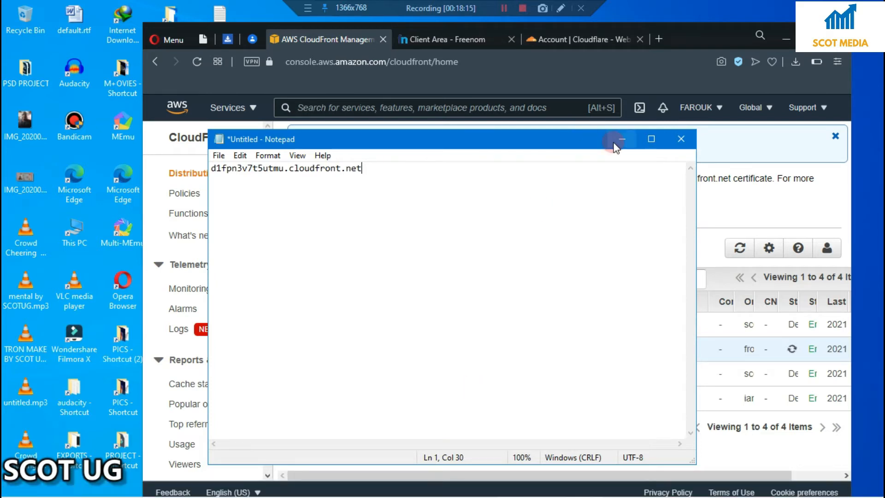
pyautogui.moveTo(620, 139)
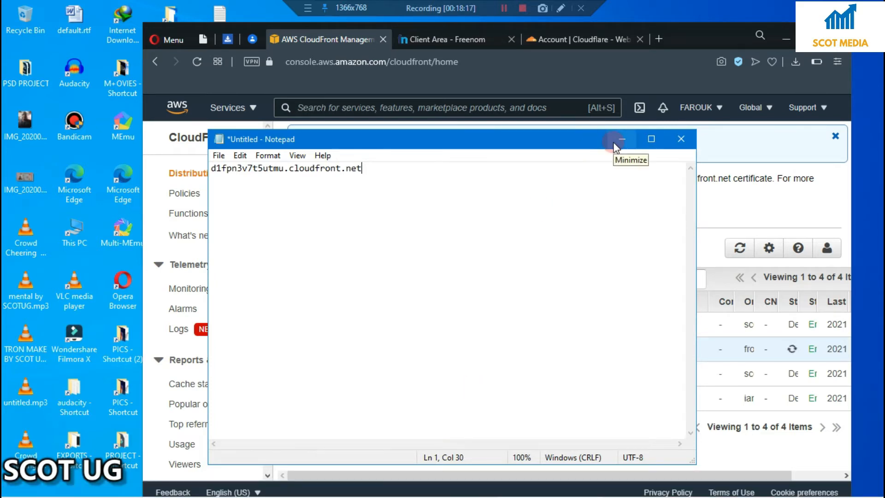
pyautogui.moveTo(621, 139)
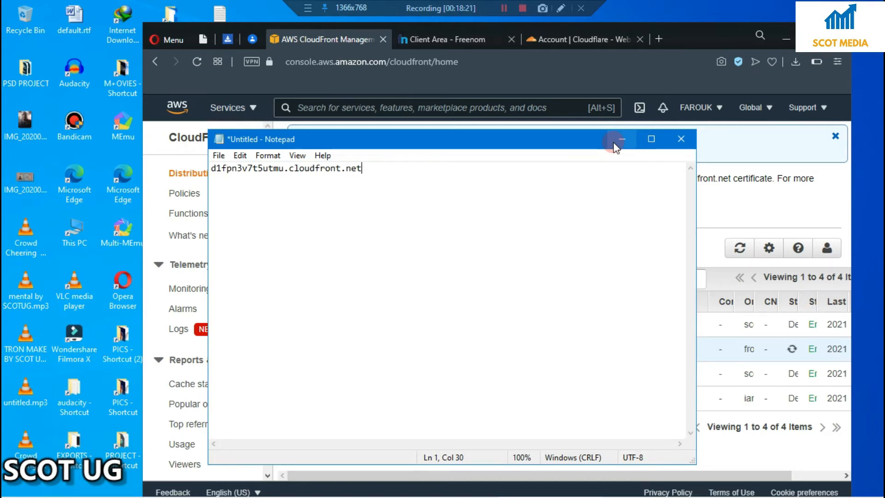
# Step: Minimize Notepad and enter the gmail registration email at the certificate script's prompt
pyautogui.click(620, 140)
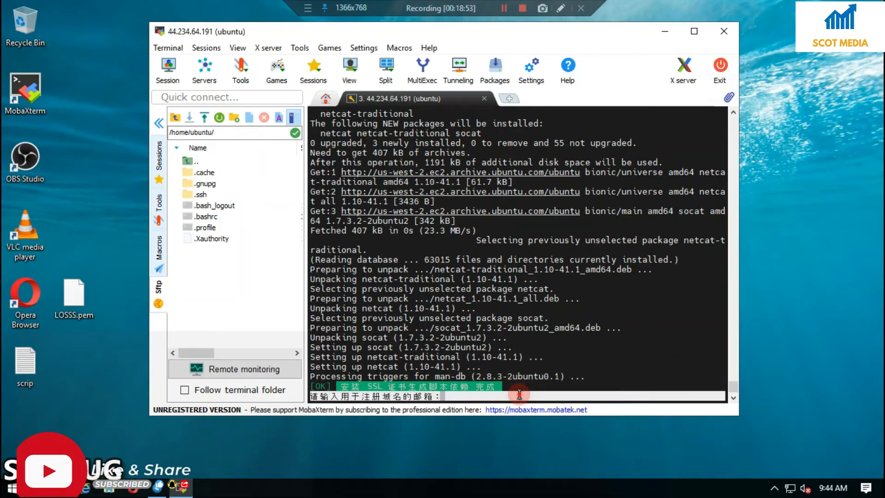
pyautogui.write('s')
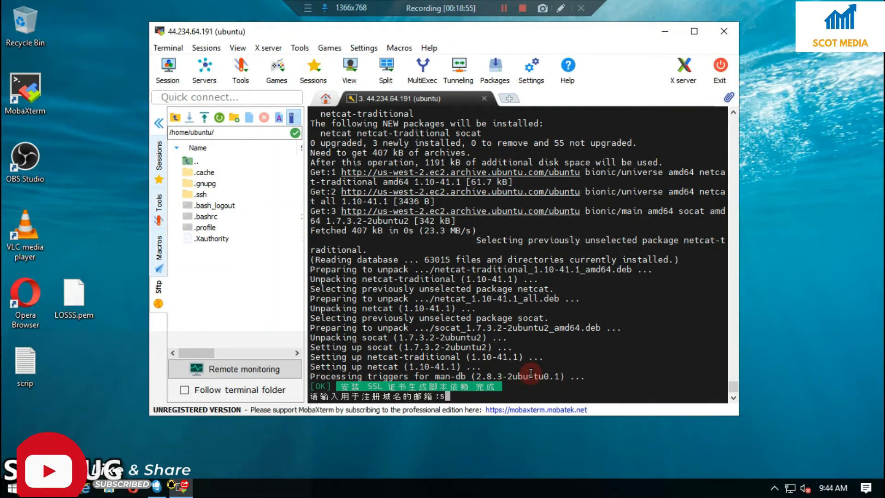
pyautogui.write('ubs')
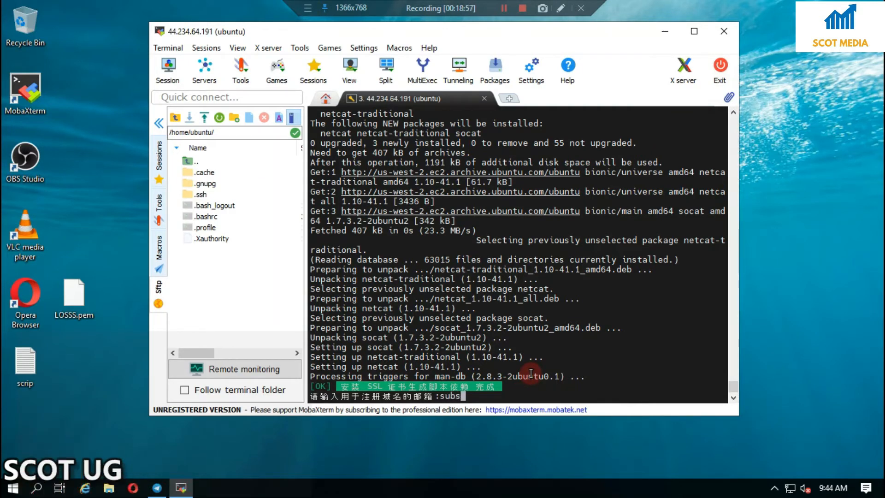
pyautogui.write('c')
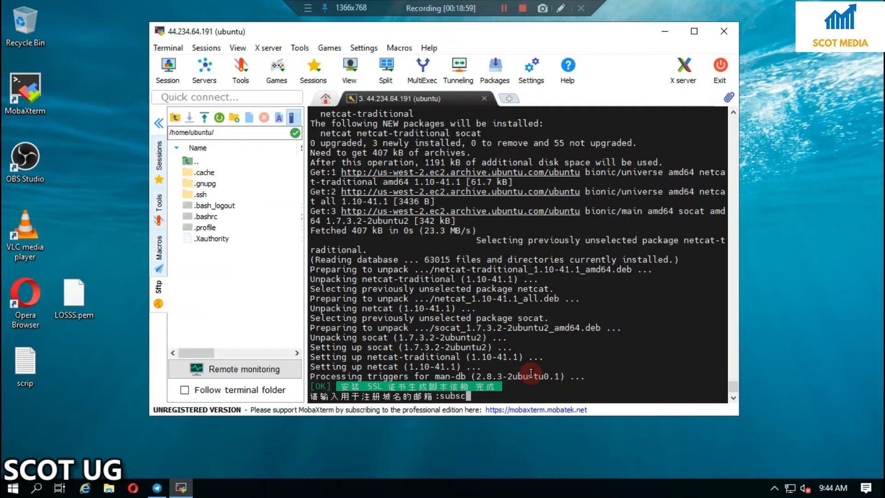
pyautogui.write('ribescot')
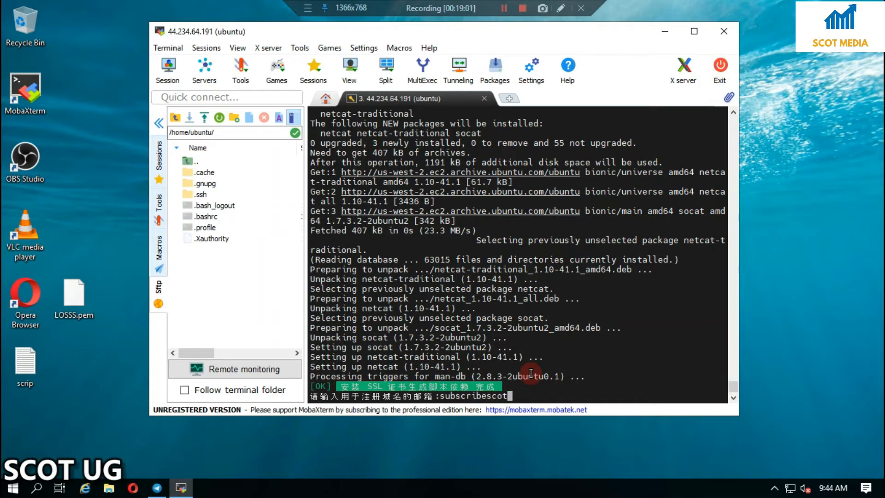
pyautogui.write('@')
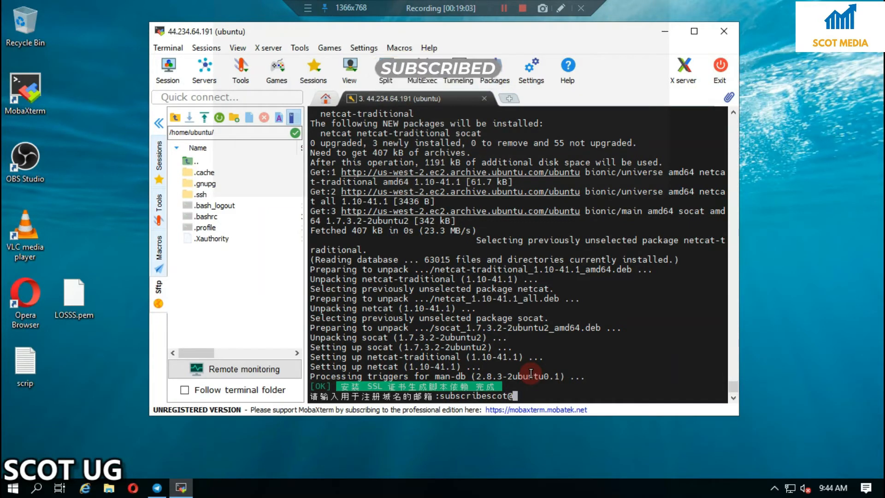
pyautogui.write('@gmail.c')
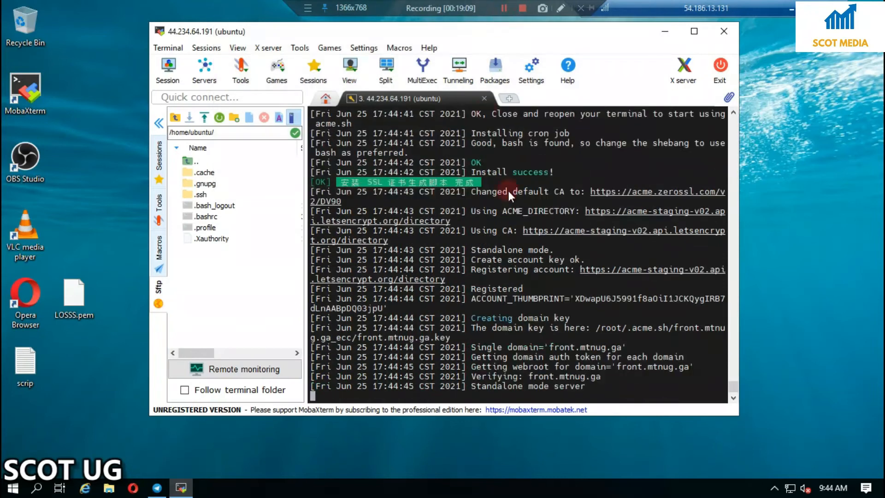
pyautogui.moveTo(537, 260)
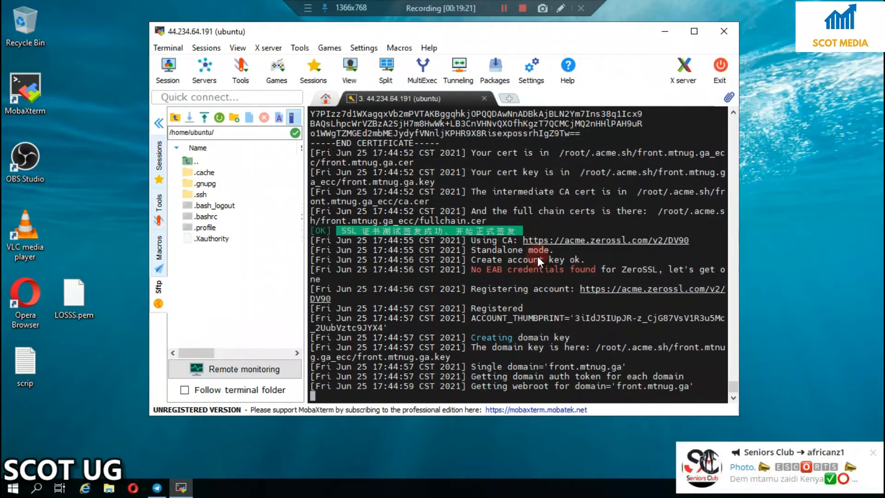
# Step: Let acme.sh issue and install the SSL certificate until the link-type prompt appears
pyautogui.click(504, 8)
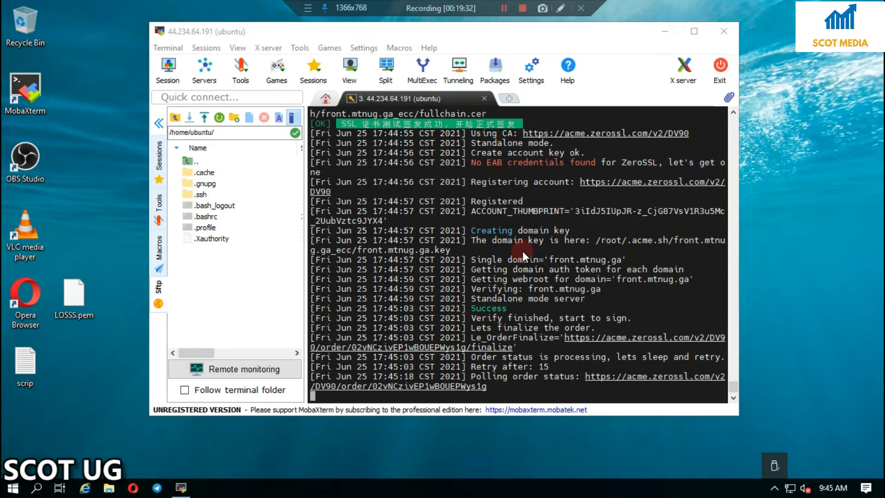
pyautogui.scroll(-3)
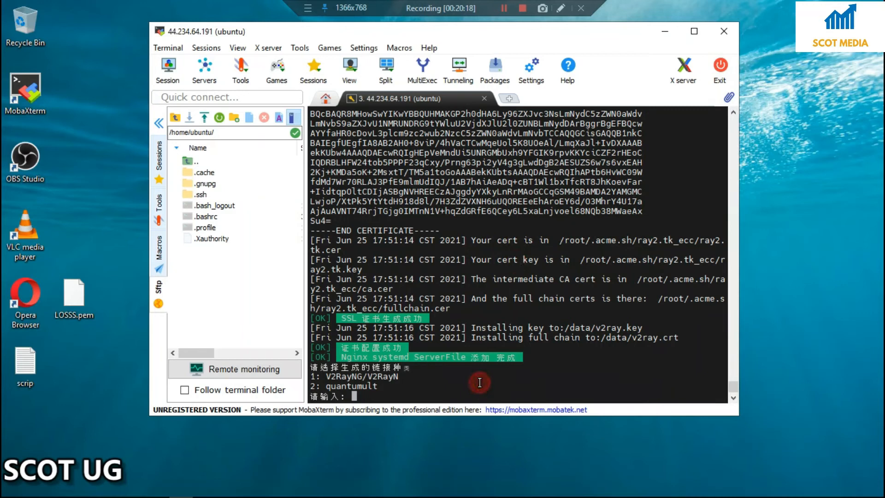
# Step: Choose option 1 for V2RayNG/V2RayN link type and option 1 for TLS1.1/1.2/1.3
pyautogui.write('1')
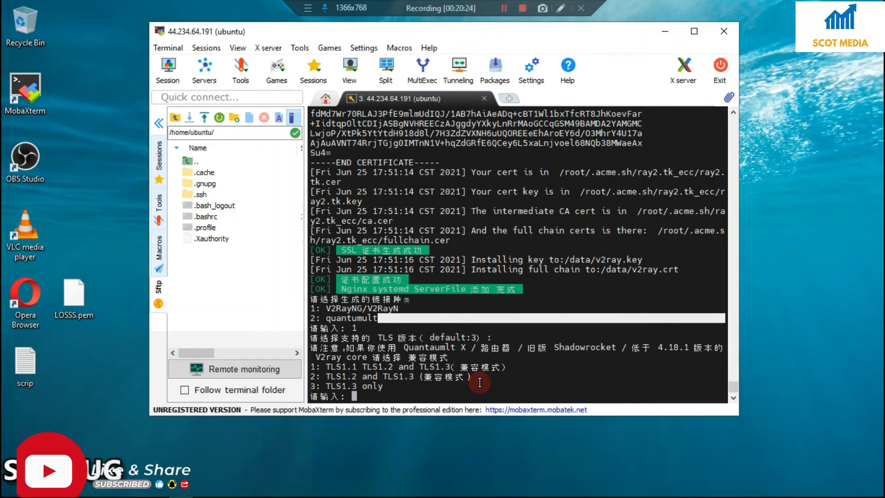
pyautogui.write('1')
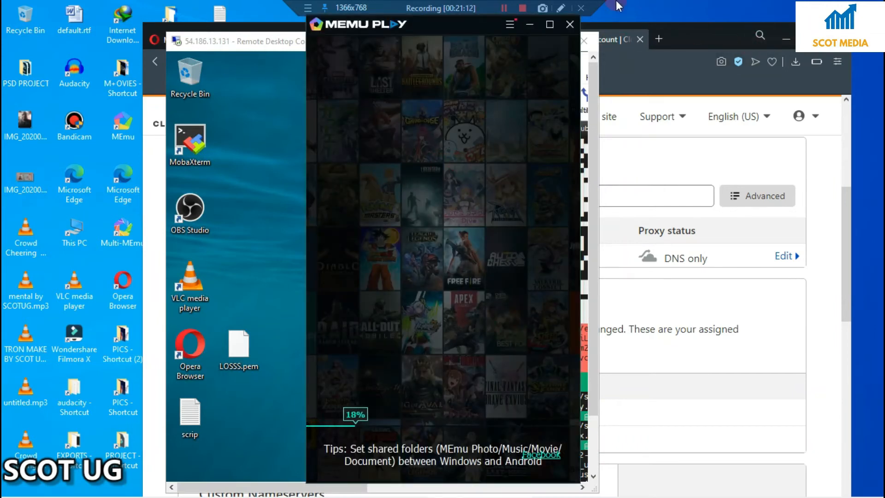
# Step: Wait on the MEmu title bar while the emulator boots to the Android home screen
pyautogui.click(504, 8)
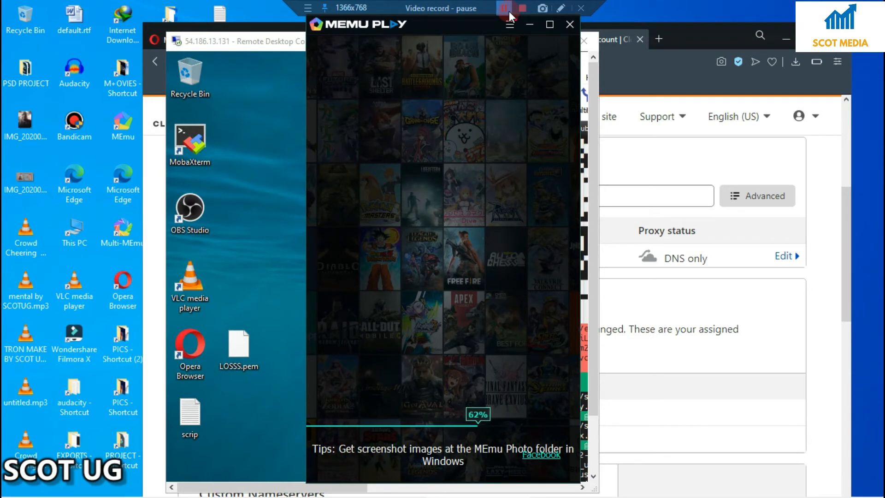
pyautogui.click(504, 9)
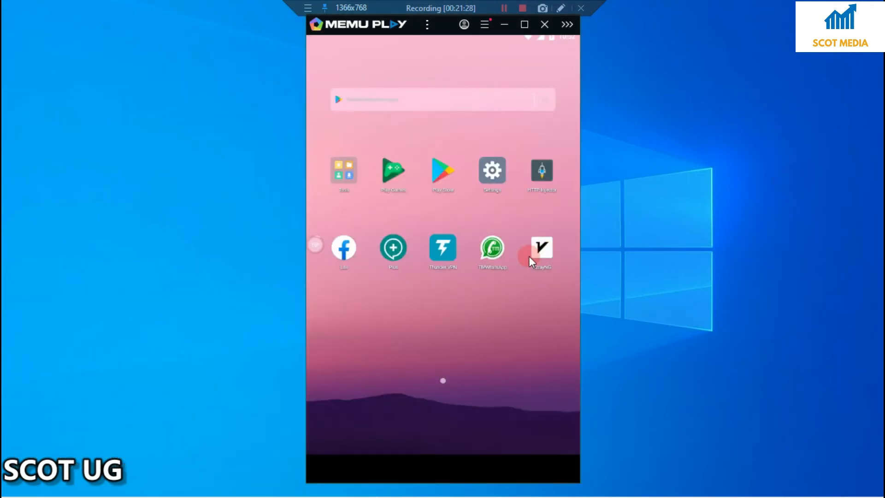
pyautogui.click(522, 8)
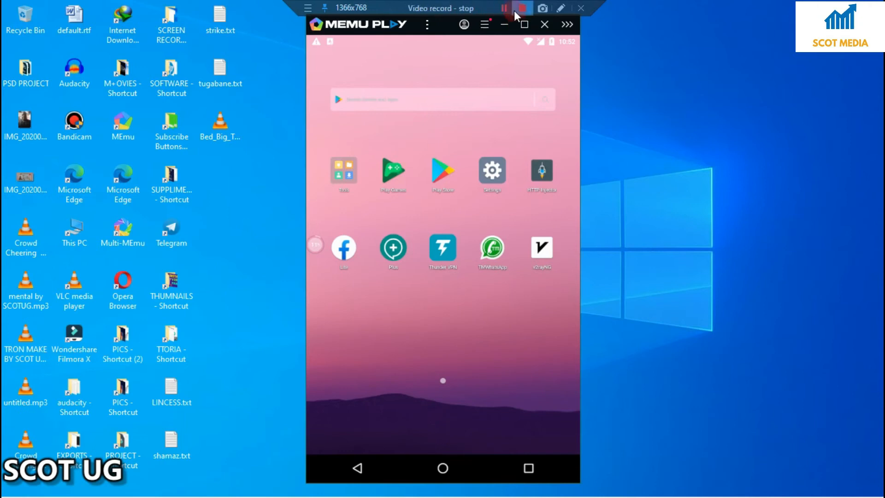
pyautogui.click(522, 8)
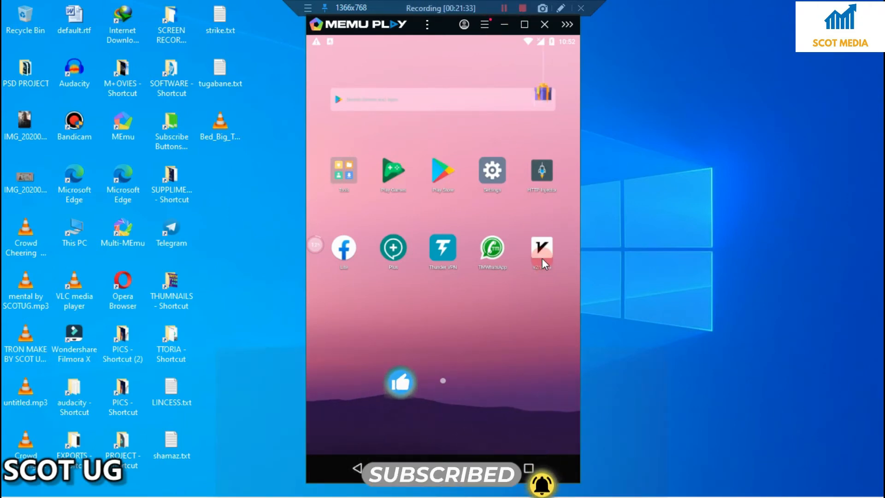
# Step: Import the ray2.tk vmess config from the clipboard and delete the old SCOTUG-CLOUDFRONT profile
pyautogui.click(541, 248)
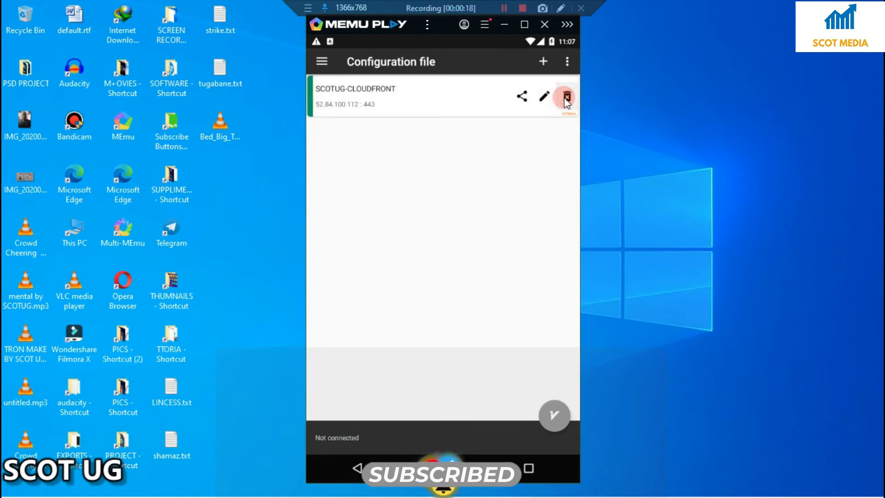
pyautogui.click(567, 60)
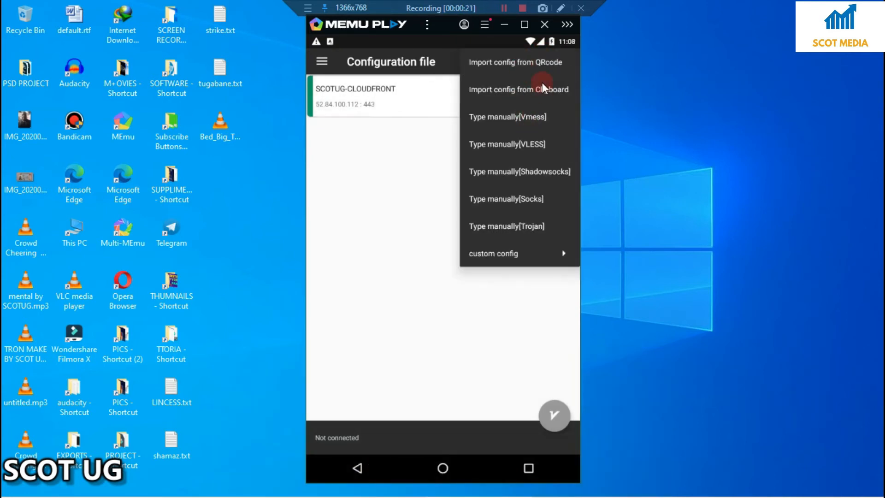
pyautogui.click(517, 90)
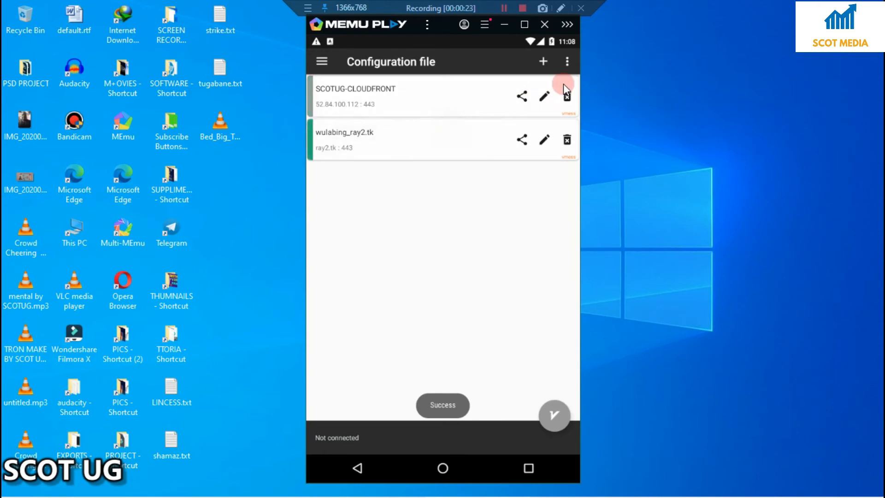
pyautogui.click(567, 96)
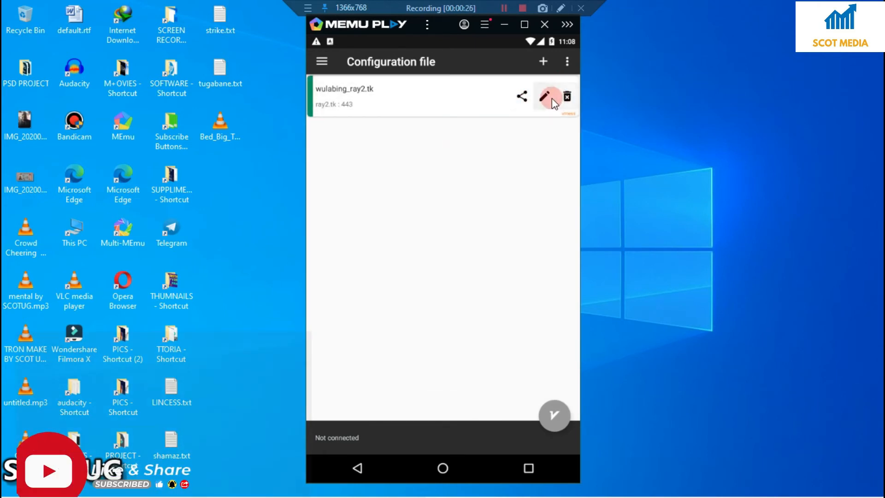
# Step: Edit the imported config, set remarks to SCOTUG and move to the request host field
pyautogui.click(549, 97)
pyautogui.write('k')
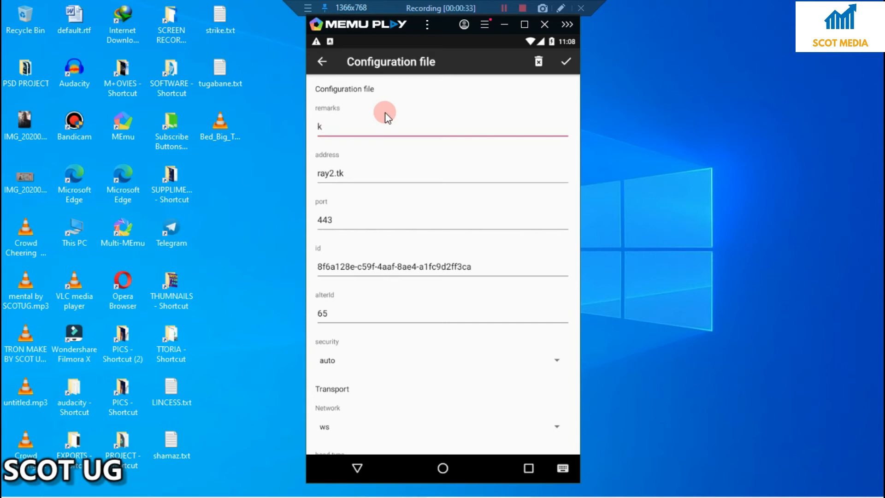
pyautogui.write('SCOT')
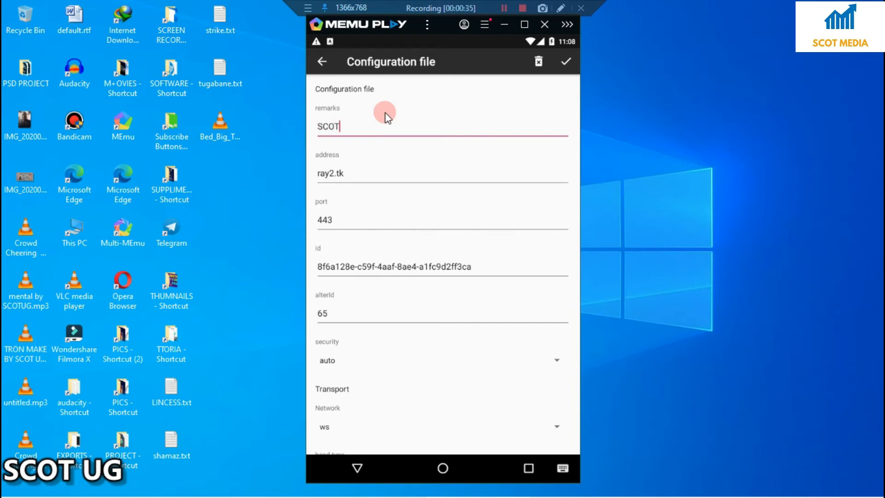
pyautogui.write('UG')
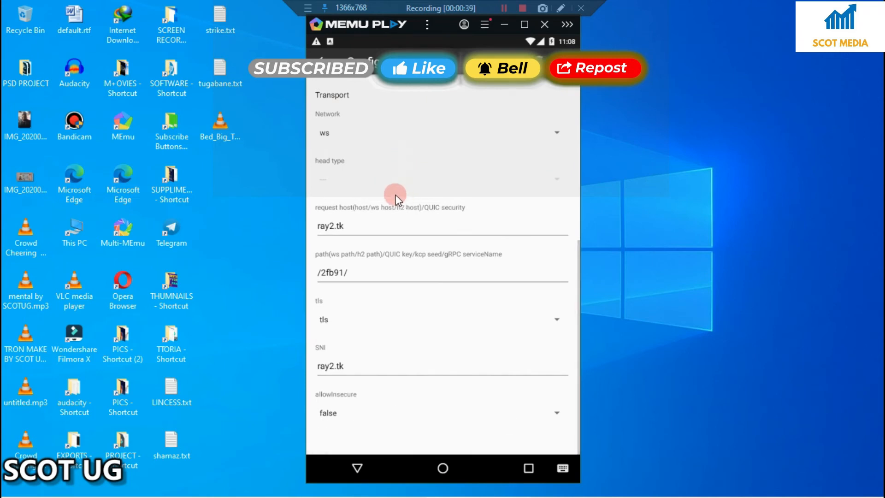
pyautogui.click(501, 9)
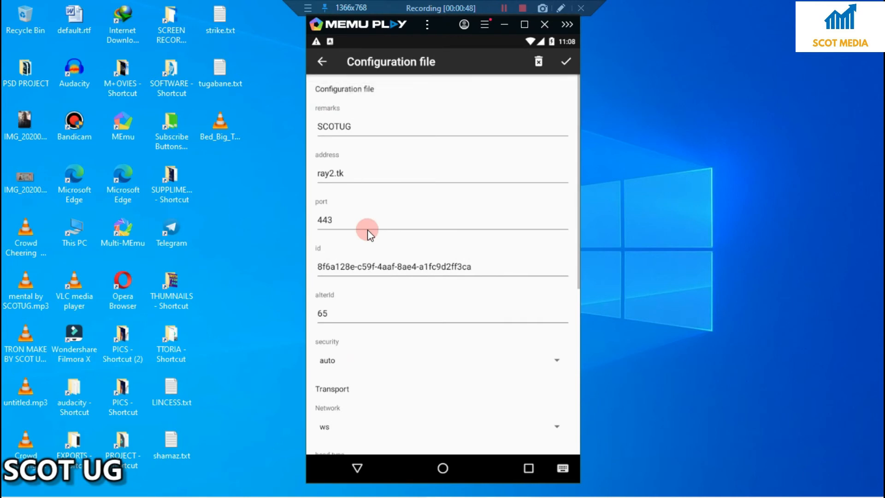
pyautogui.scroll(-3)
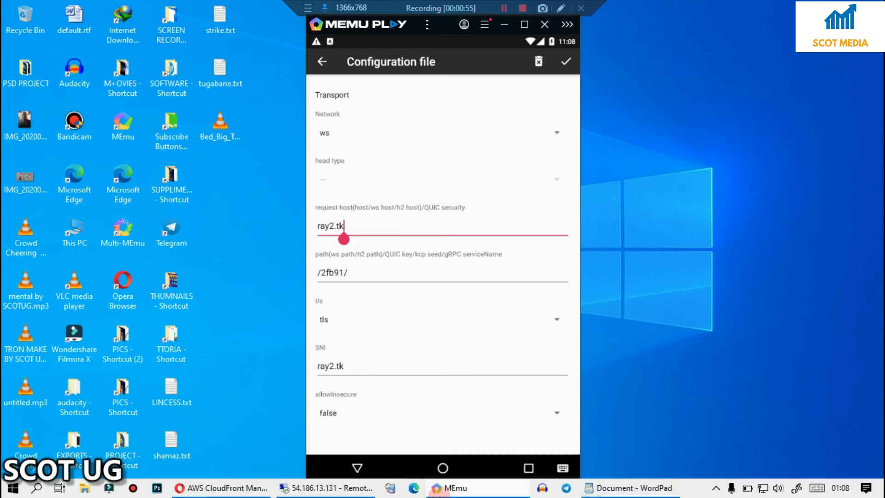
# Step: Copy d1fpn3v7t5utmu.cloudfront.net from the WordPad notes
pyautogui.click(634, 488)
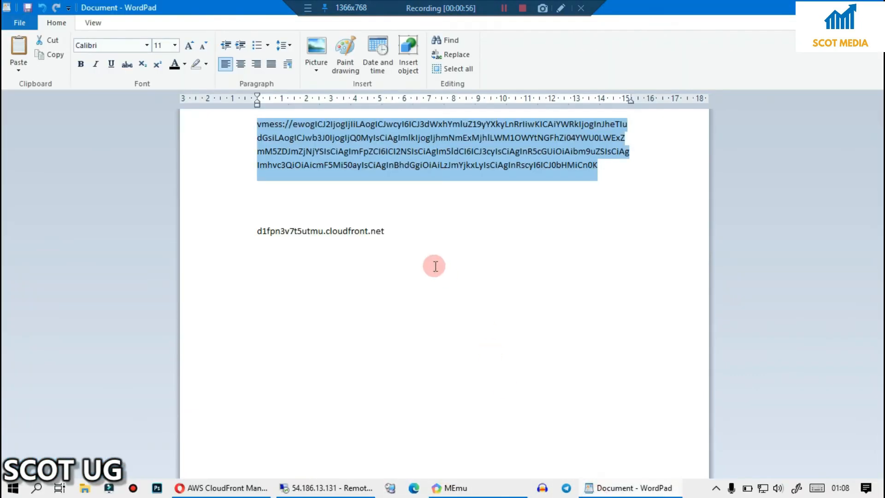
pyautogui.click(387, 236)
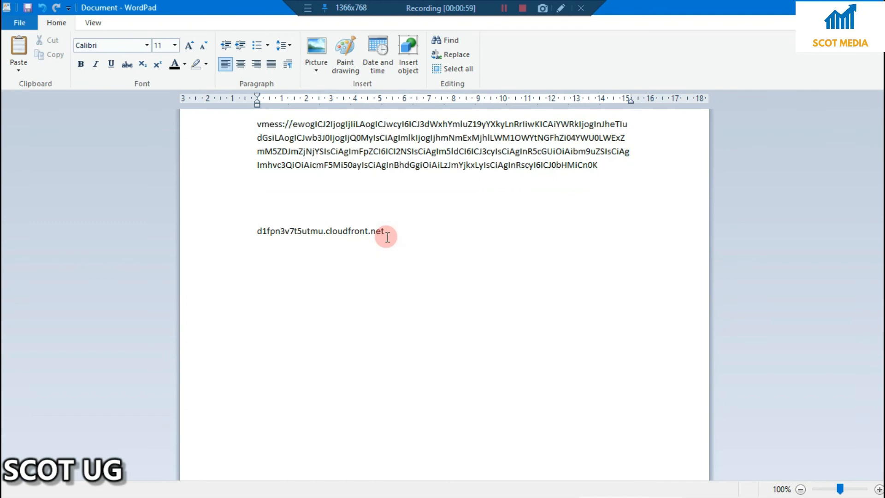
pyautogui.rightClick(281, 231)
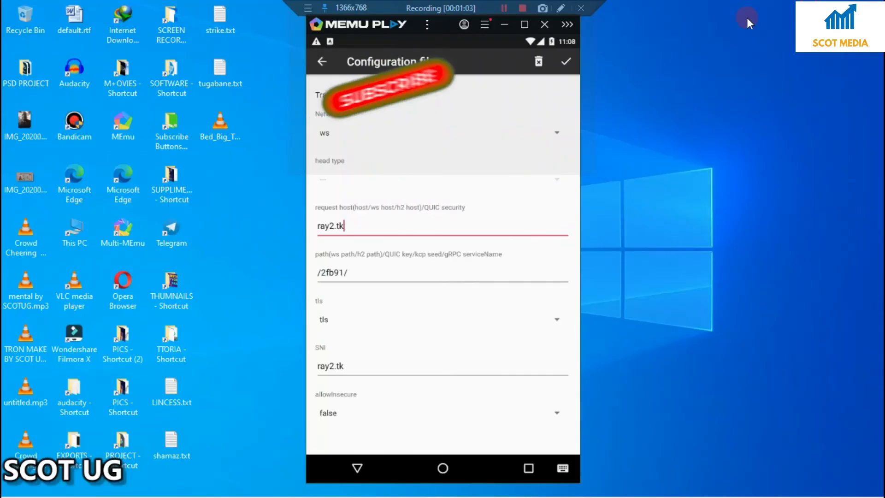
# Step: Set request host and SNI to d1fpn3v7t5utmu.cloudfront.net
pyautogui.click(406, 201)
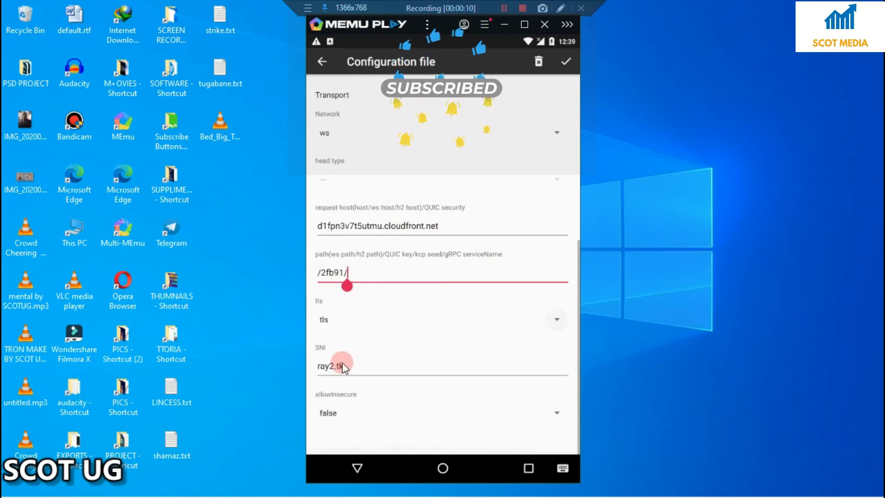
pyautogui.doubleClick(332, 366)
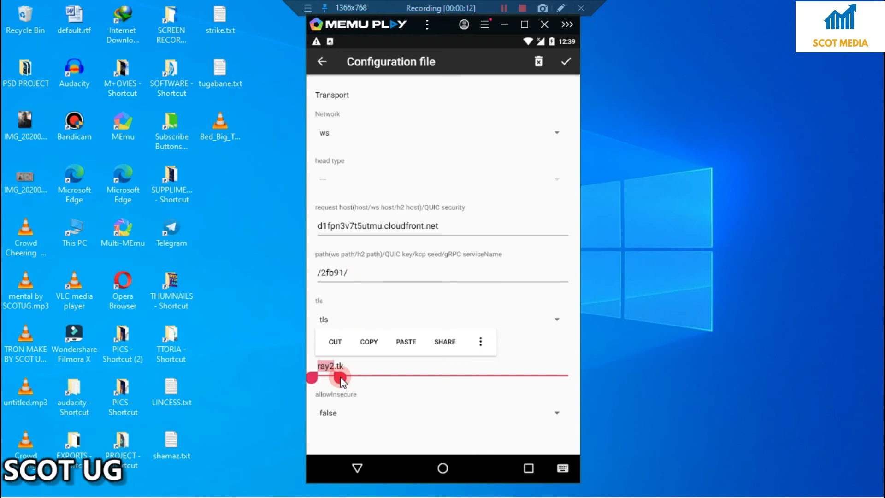
pyautogui.click(405, 341)
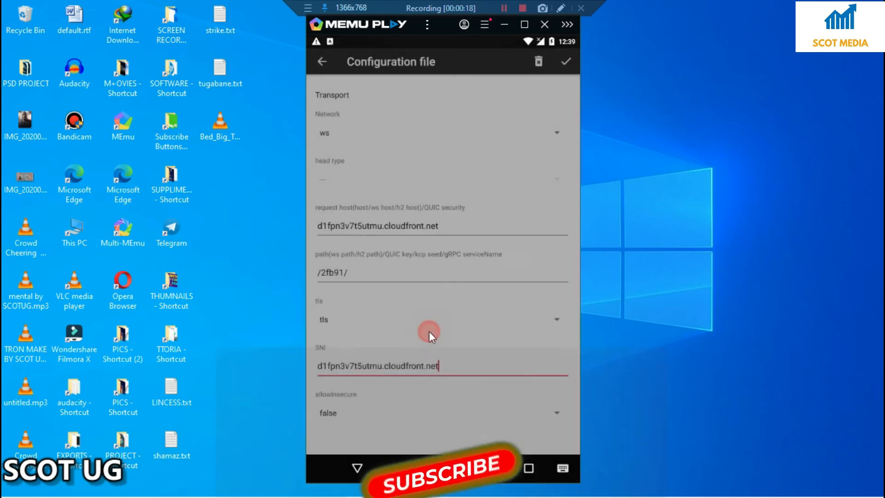
pyautogui.click(565, 61)
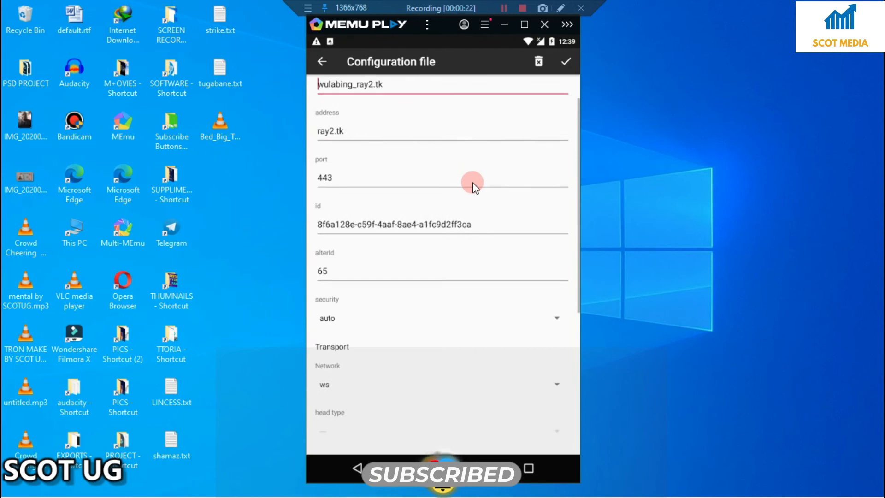
pyautogui.scroll(-3)
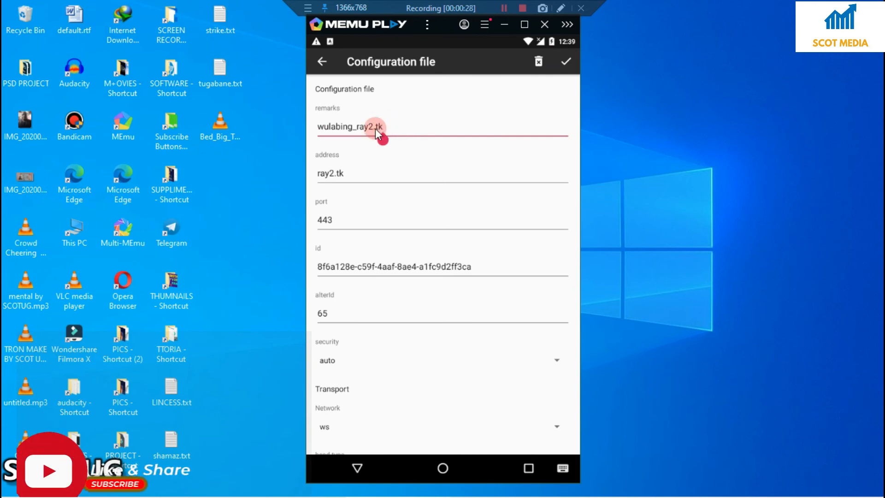
# Step: Rename the remarks to SCOT and save the config
pyautogui.doubleClick(361, 126)
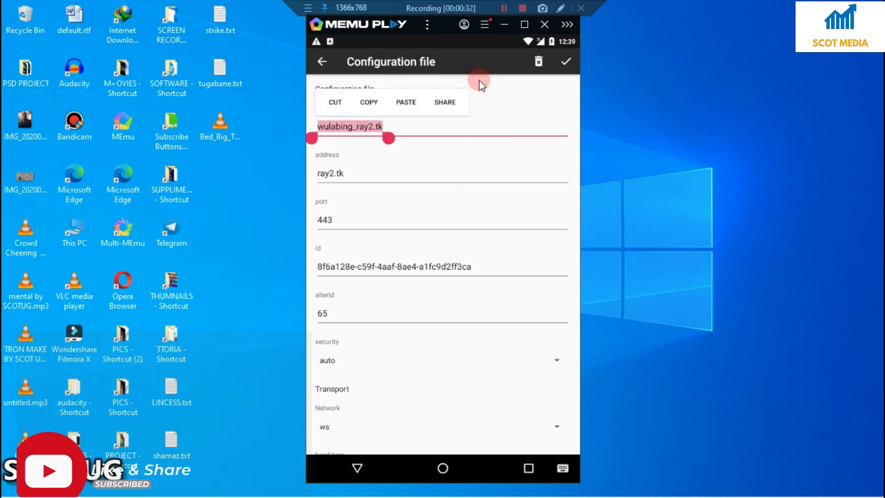
pyautogui.write('SCOT')
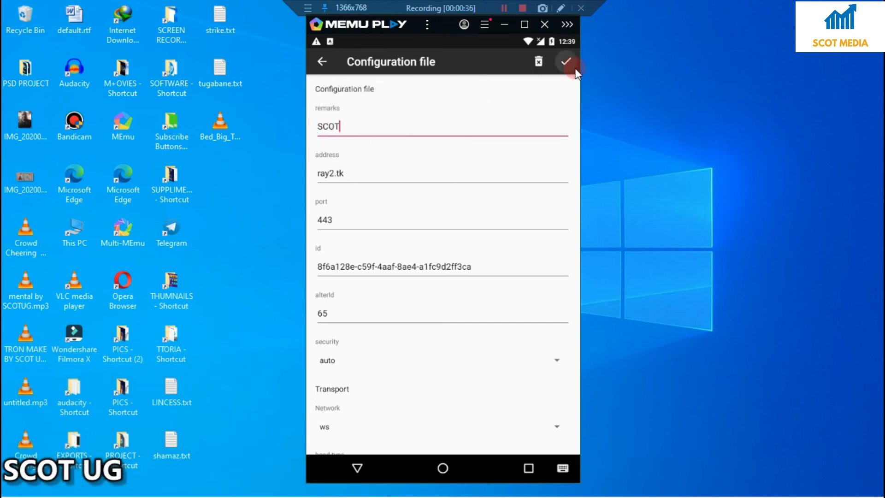
pyautogui.click(566, 62)
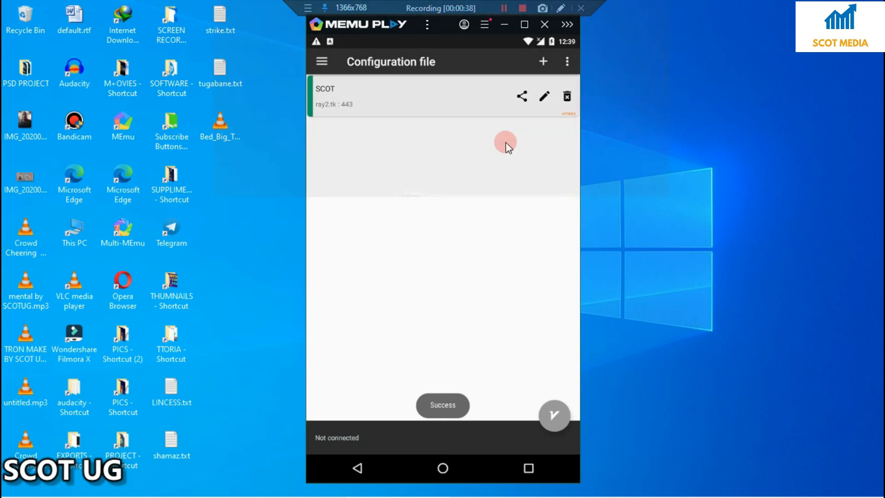